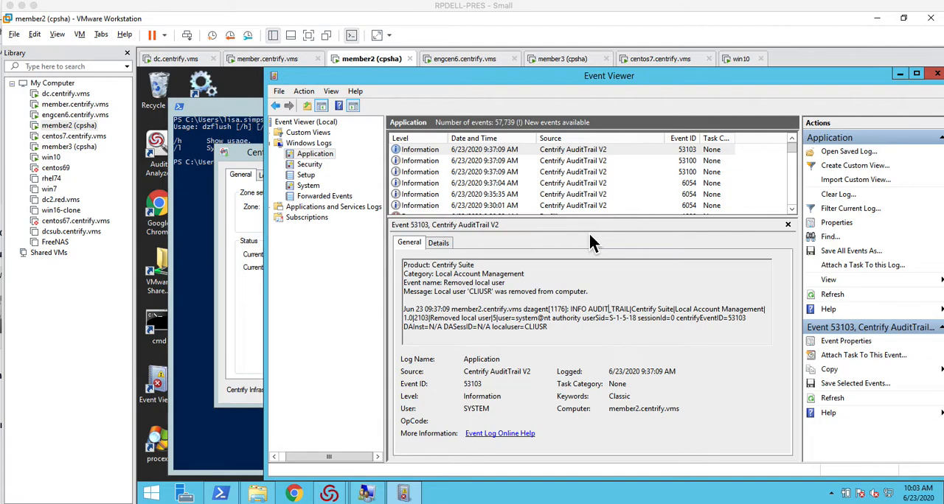
{"action": "mouse_move", "coordinate": [663, 205]}
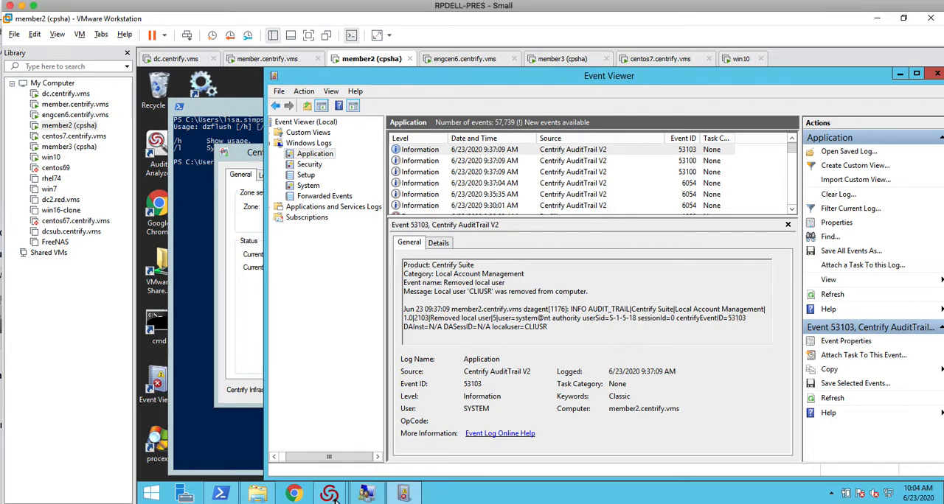
{"action": "mouse_move", "coordinate": [329, 492]}
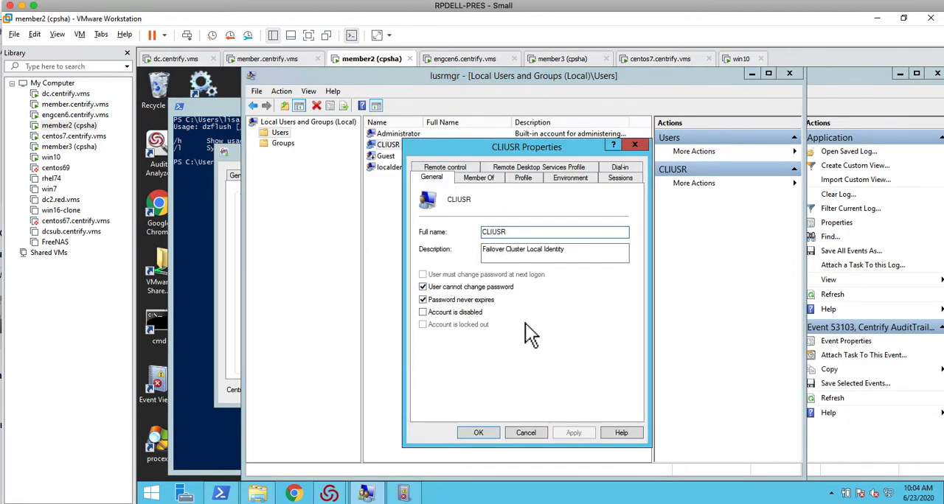
{"action": "mouse_move", "coordinate": [553, 301]}
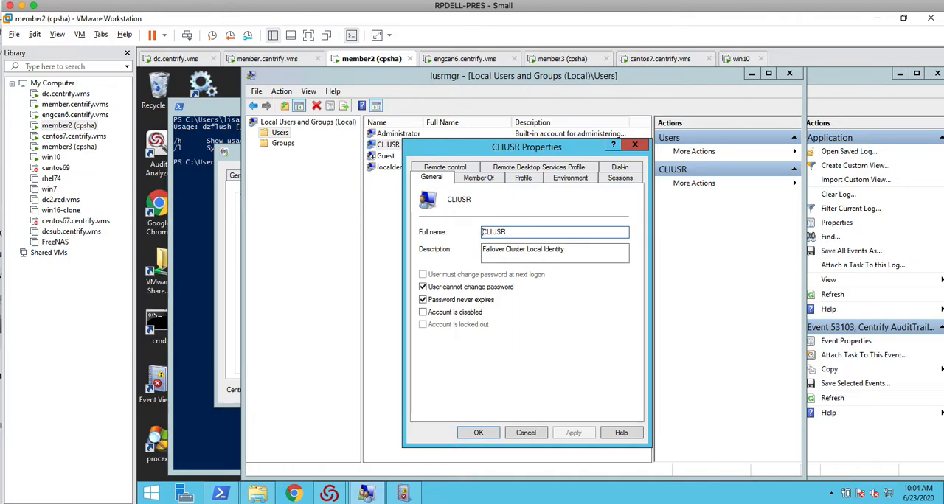
Set local account management enforcement to Yes via the Configure dialog
{"action": "left_click", "coordinate": [525, 433]}
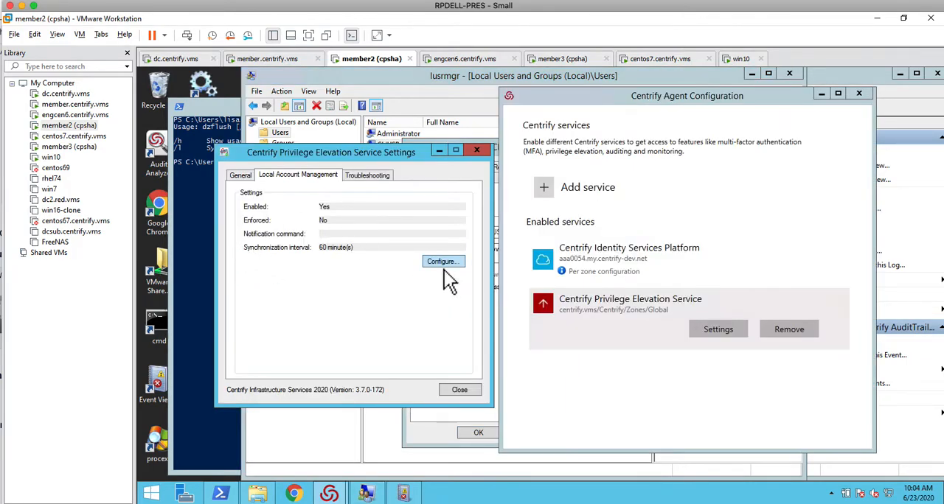
{"action": "left_click", "coordinate": [442, 261]}
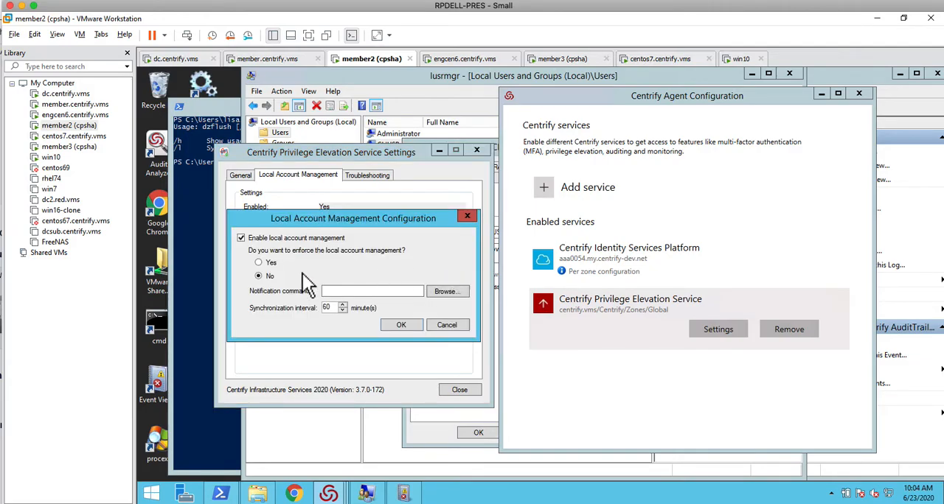
{"action": "left_click", "coordinate": [402, 324]}
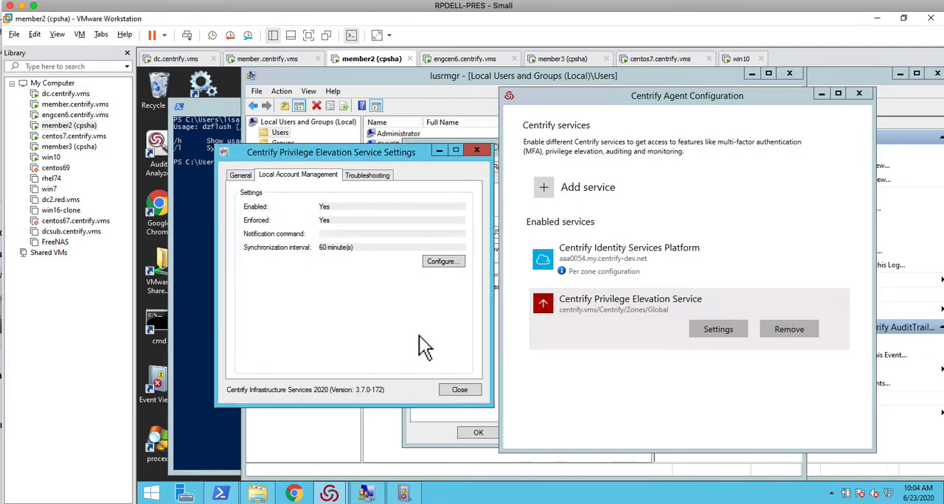
{"action": "mouse_move", "coordinate": [214, 236]}
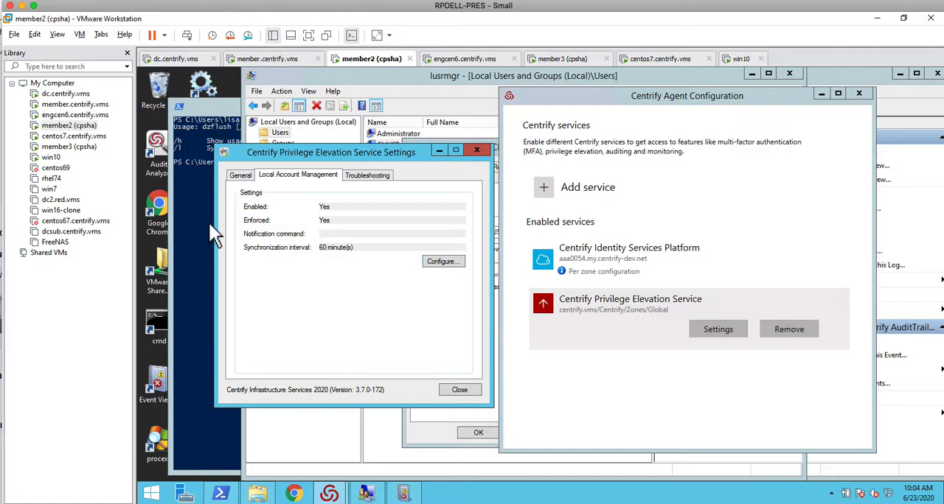
{"action": "mouse_move", "coordinate": [243, 7]}
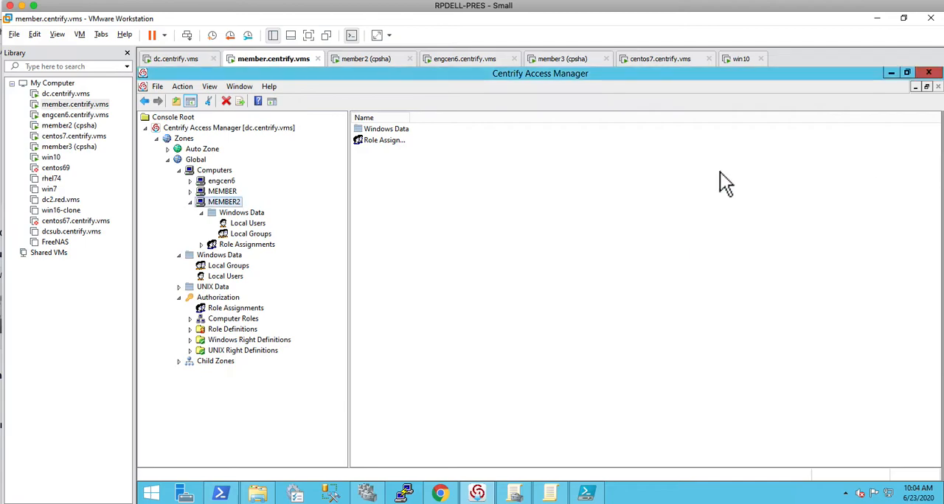
Browse MEMBER2's local users and local groups under Windows Data
{"action": "left_click", "coordinate": [251, 233]}
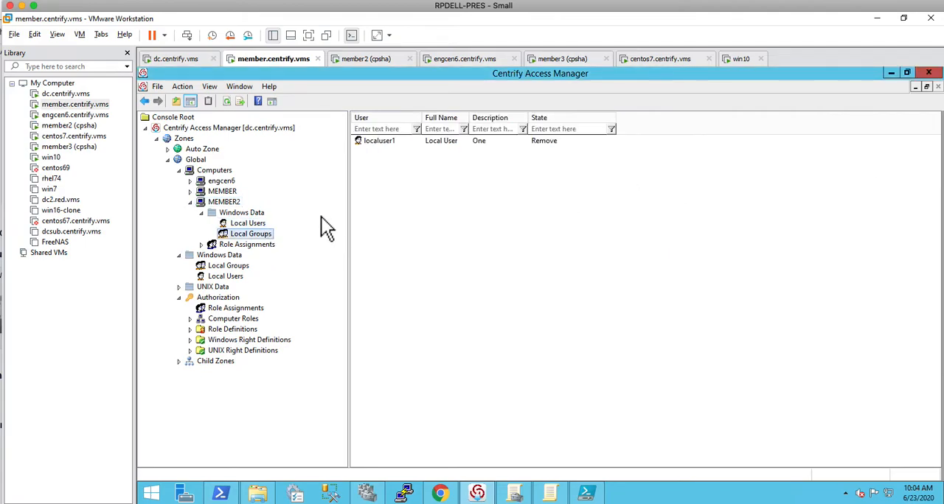
{"action": "left_click", "coordinate": [250, 233]}
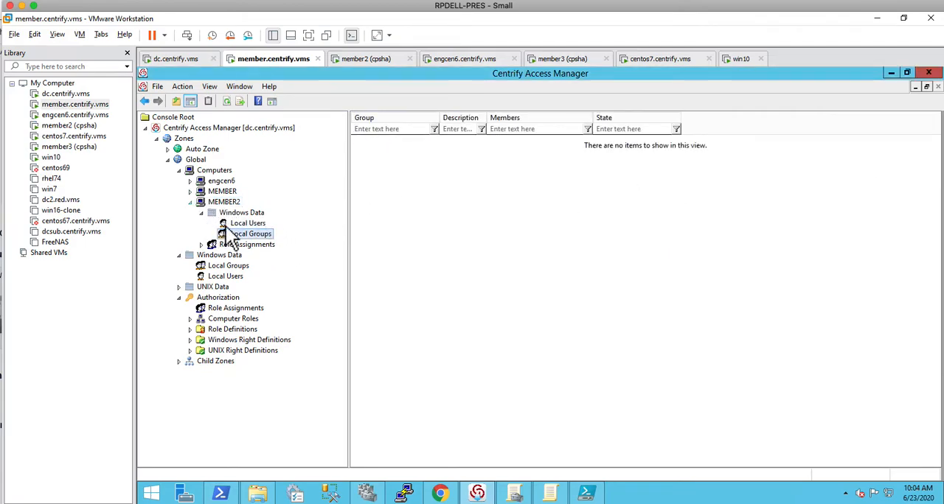
{"action": "left_click", "coordinate": [251, 233]}
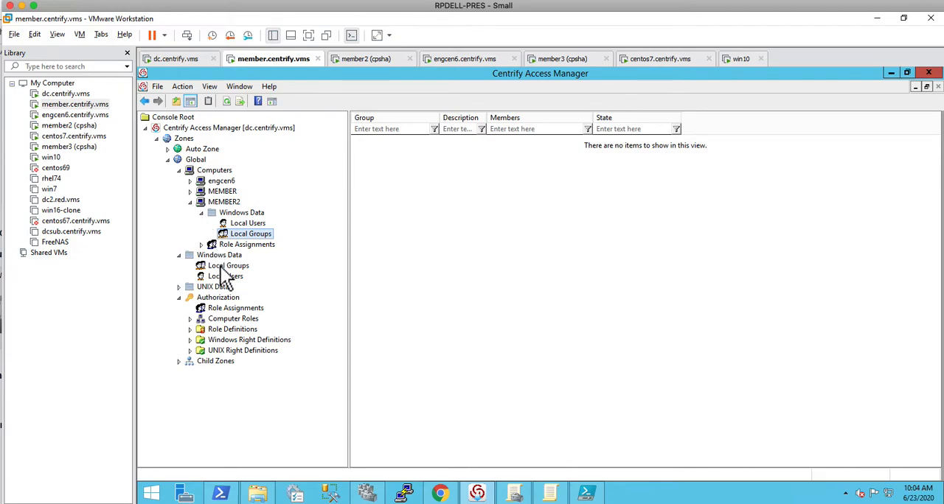
{"action": "left_click", "coordinate": [248, 223]}
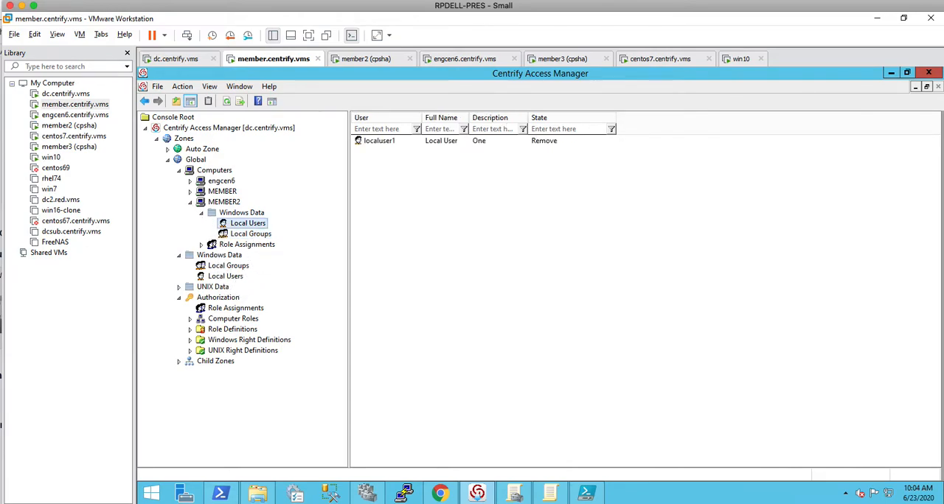
Delete localuser1 from MEMBER2's local users, confirming the removal warnings
{"action": "left_click", "coordinate": [251, 233]}
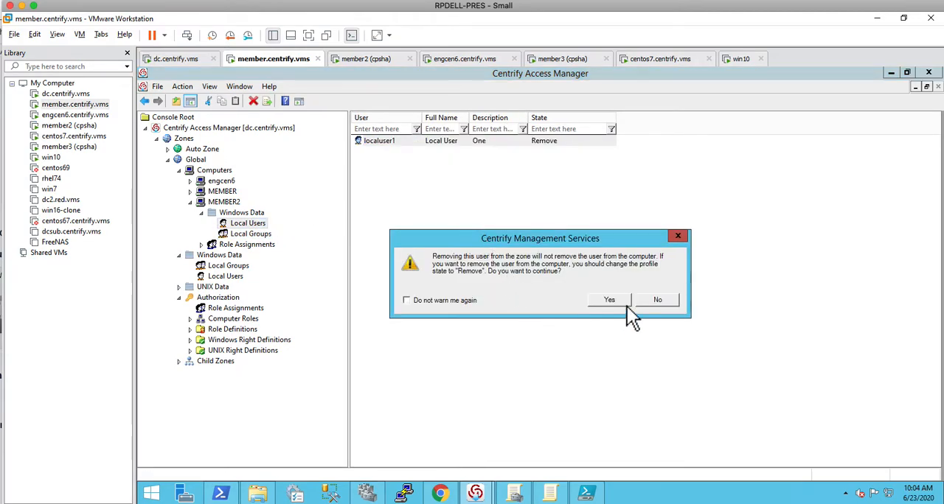
{"action": "left_click", "coordinate": [609, 300]}
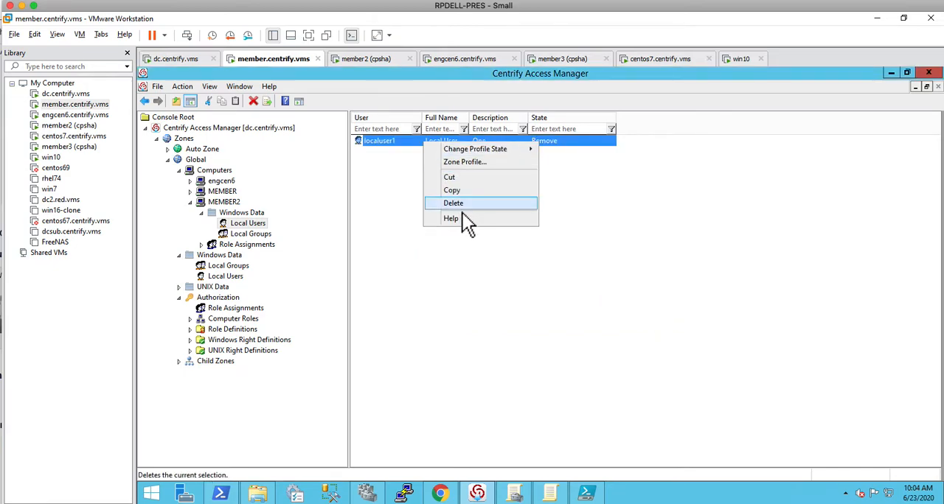
{"action": "left_click", "coordinate": [453, 204]}
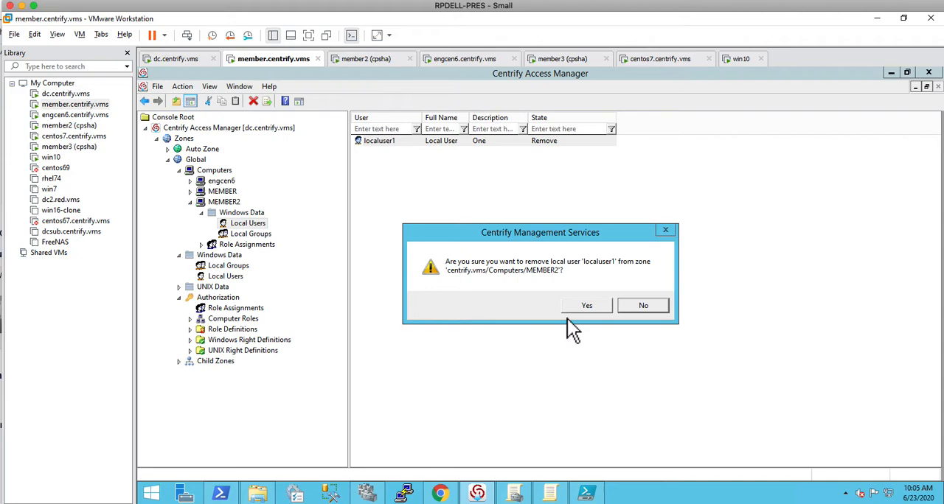
{"action": "left_click", "coordinate": [587, 306]}
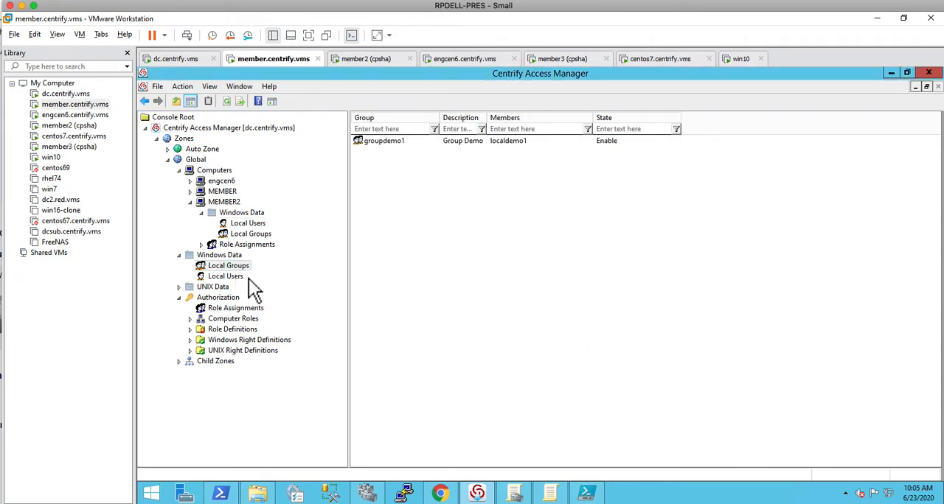
Review the zone's local users and local groups and view the groupdemo1 entry
{"action": "left_click", "coordinate": [224, 276]}
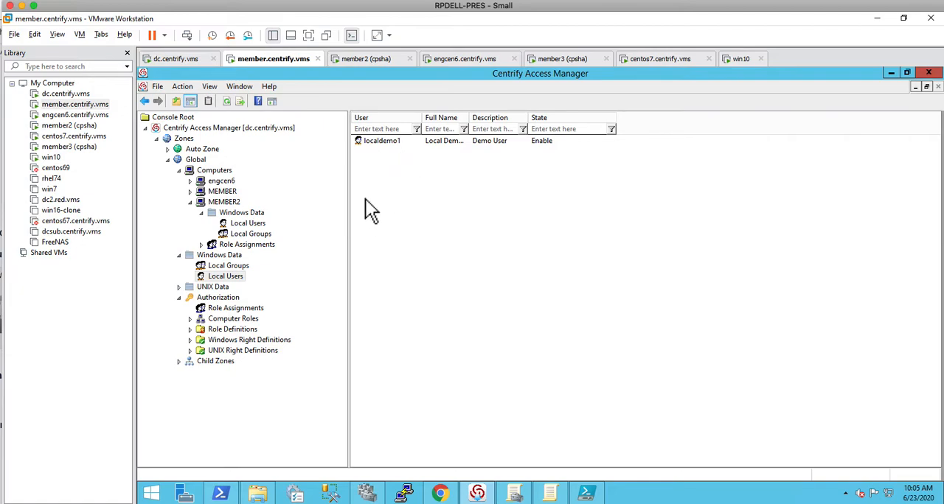
{"action": "left_click", "coordinate": [227, 265]}
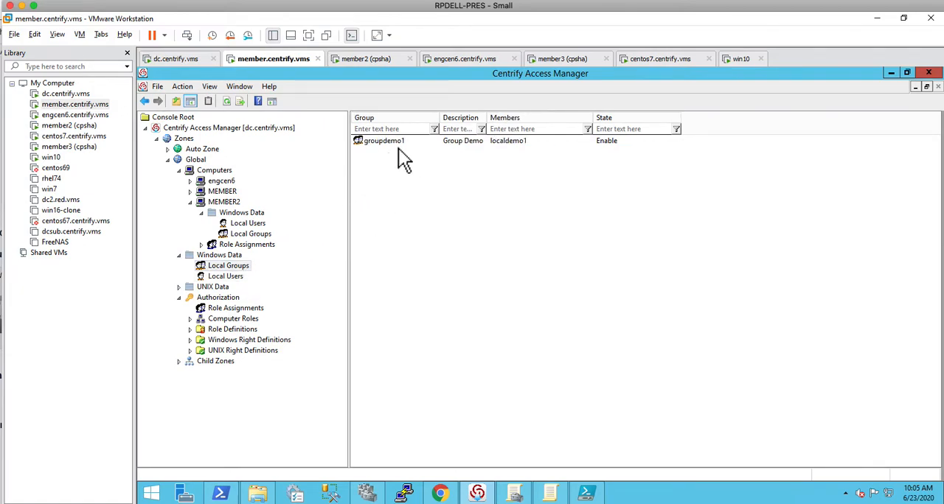
{"action": "double_click", "coordinate": [384, 142]}
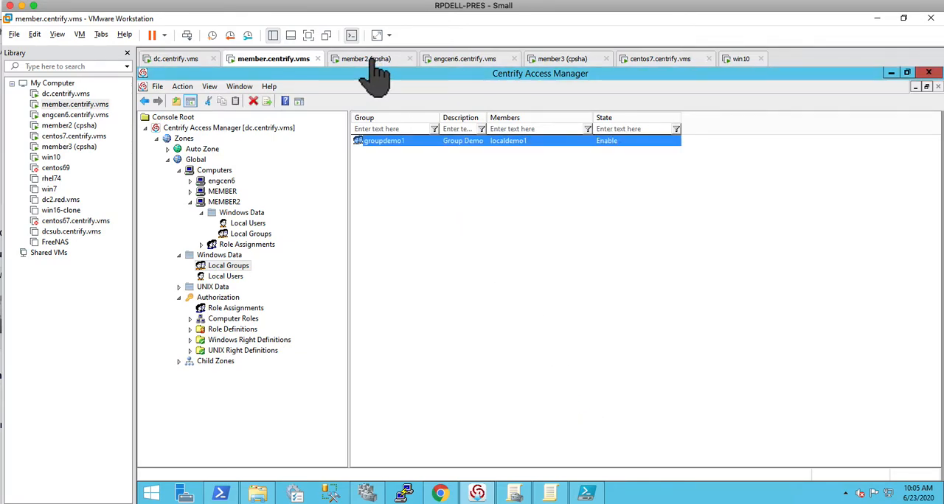
Run dzflush -l in PowerShell on member2 to initiate local account synchronization
{"action": "left_click", "coordinate": [366, 59]}
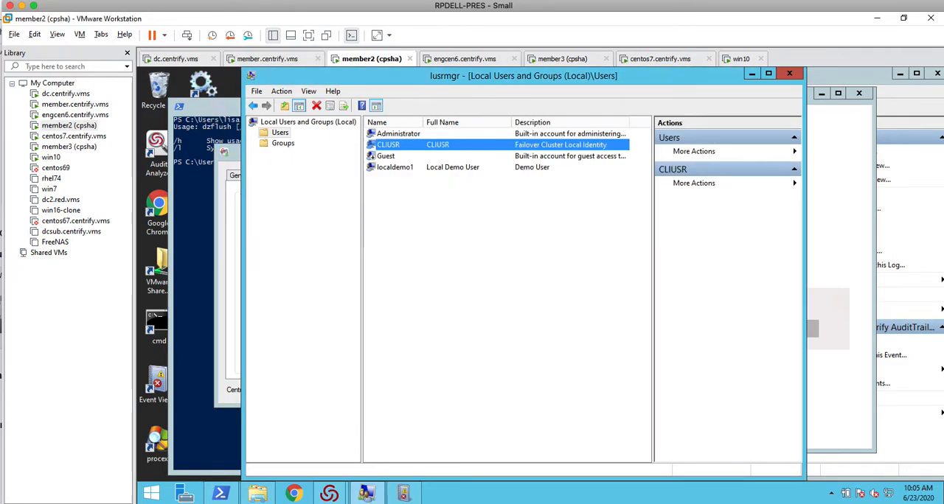
{"action": "left_click", "coordinate": [458, 243]}
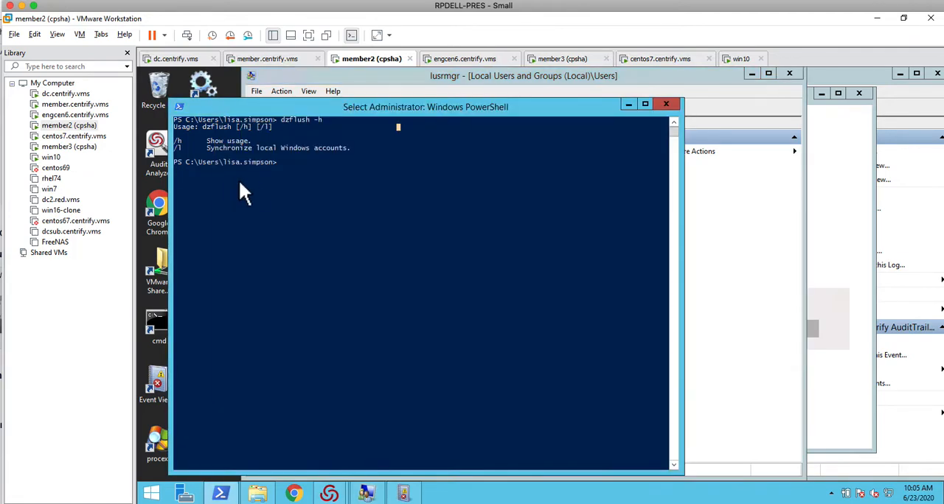
{"action": "type", "text": "dzflush -h"}
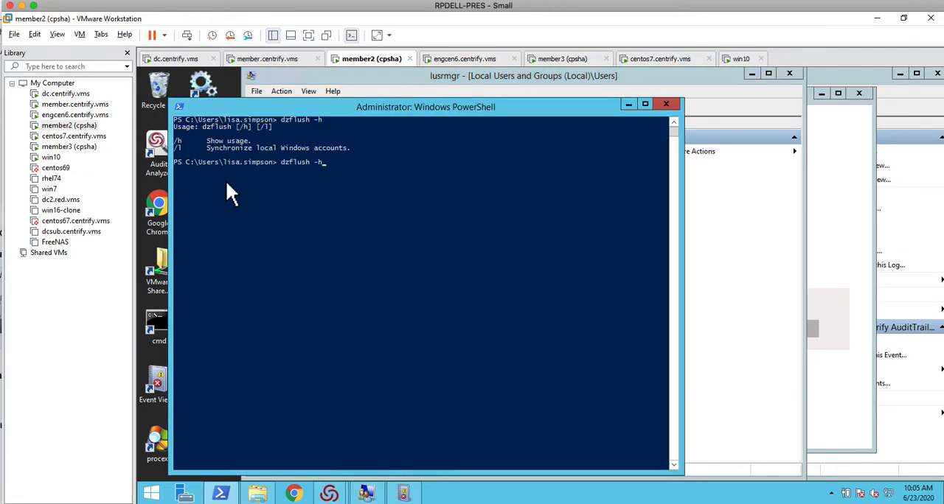
{"action": "key", "text": "Backspace"}
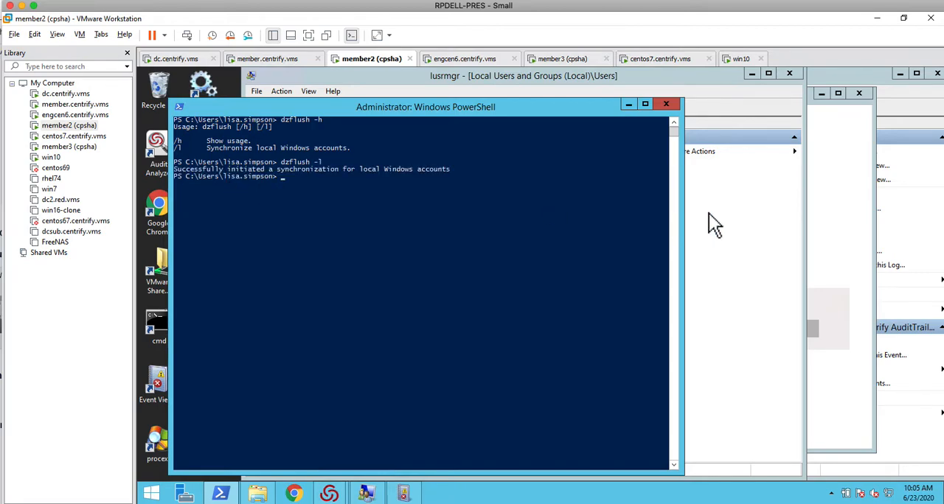
{"action": "right_click", "coordinate": [479, 221]}
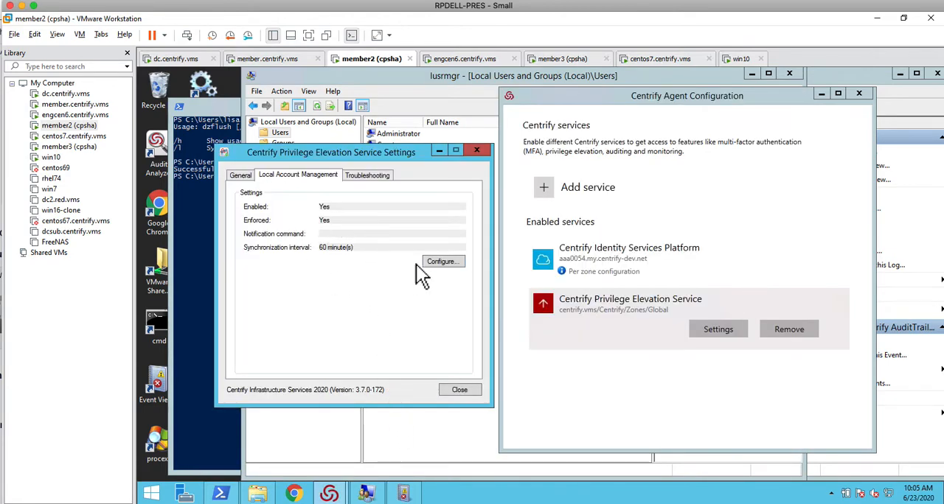
Set local account management enforcement back to No and bring up the Run prompt
{"action": "left_click", "coordinate": [442, 261]}
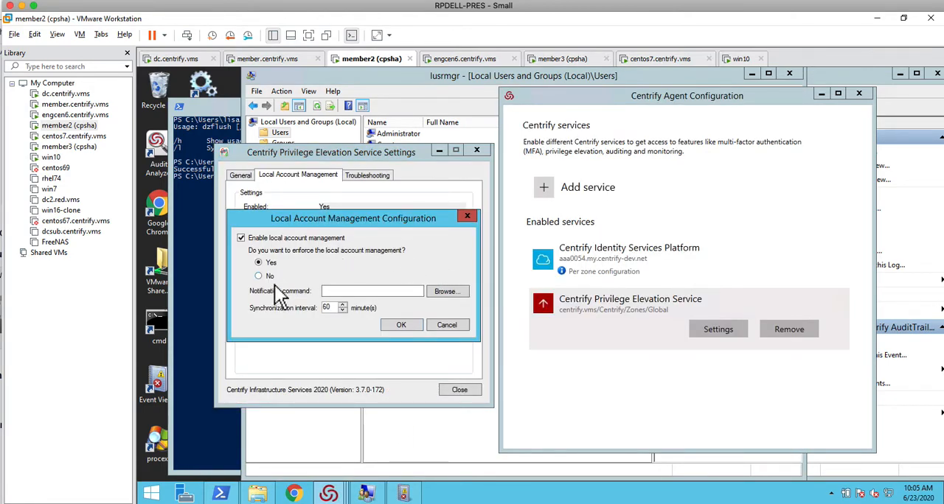
{"action": "left_click", "coordinate": [401, 324]}
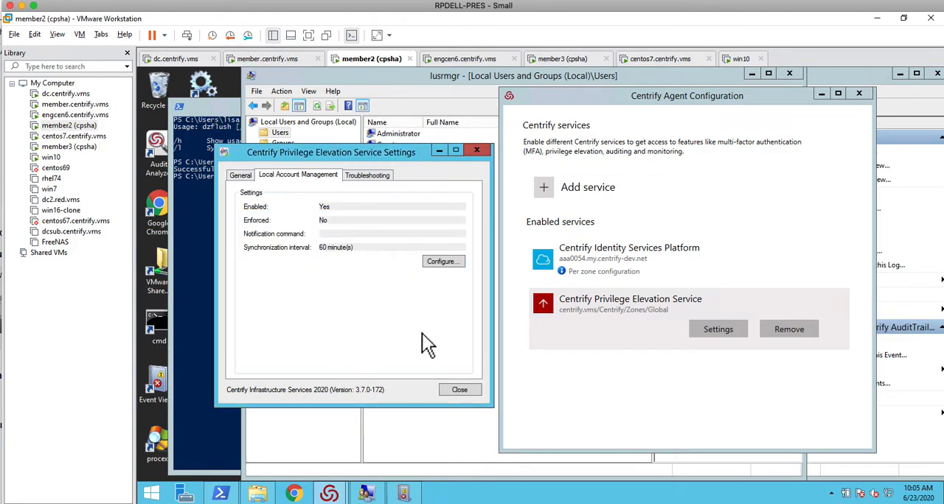
{"action": "right_click", "coordinate": [150, 492]}
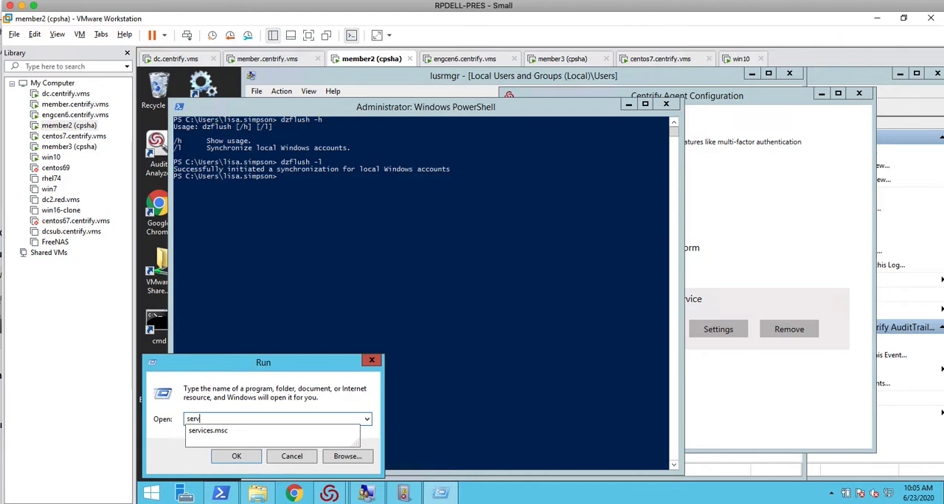
Launch Services, scroll past the Centrify services and view the Cluster Service actions
{"action": "left_click", "coordinate": [236, 456]}
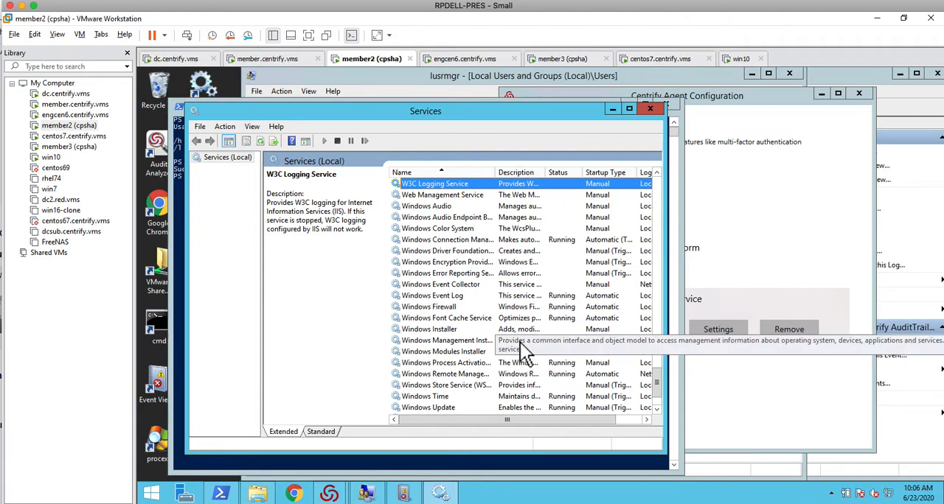
{"action": "mouse_move", "coordinate": [528, 371]}
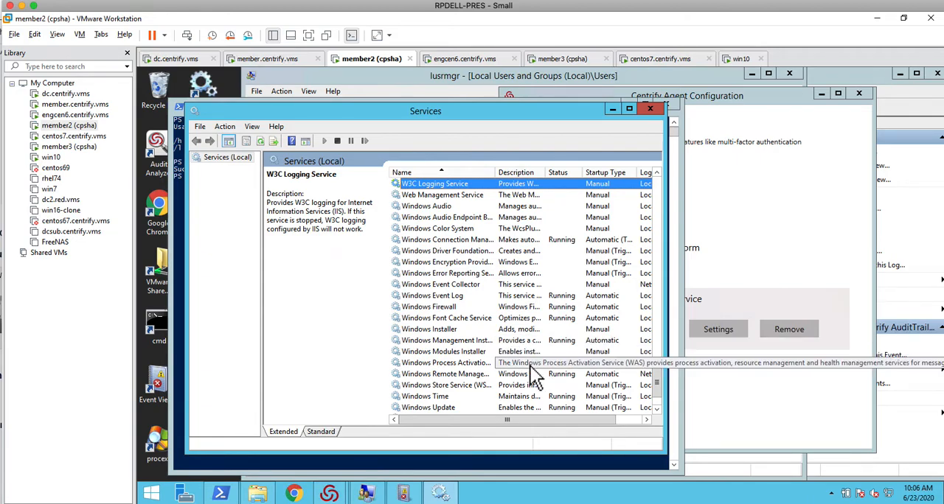
{"action": "scroll", "scroll_direction": "down", "scroll_amount": 3}
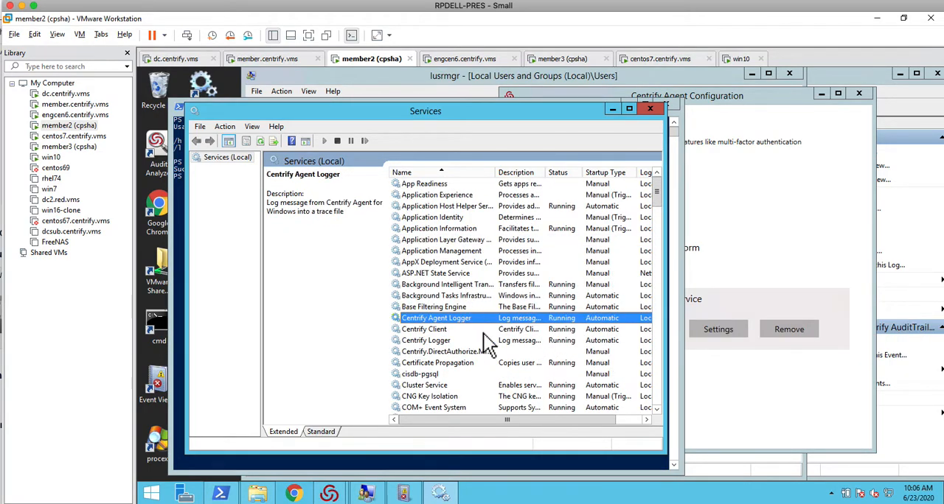
{"action": "left_click", "coordinate": [436, 363]}
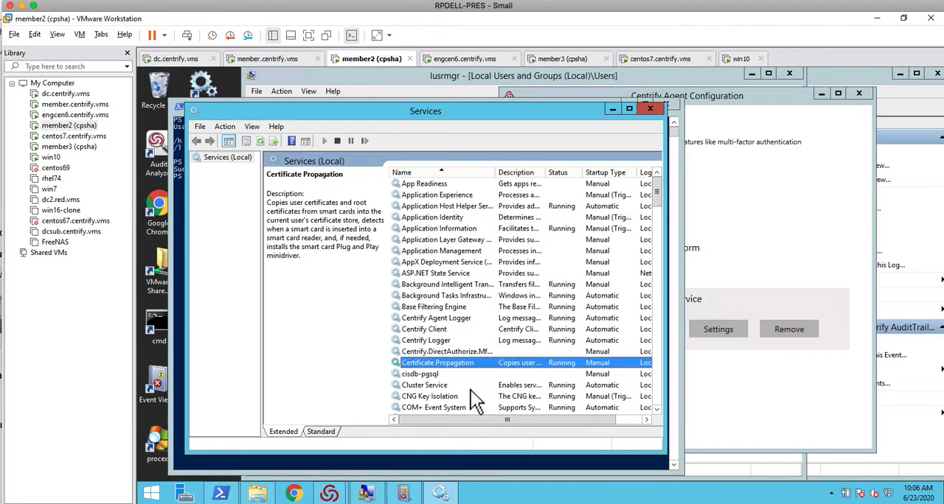
{"action": "left_click", "coordinate": [425, 385]}
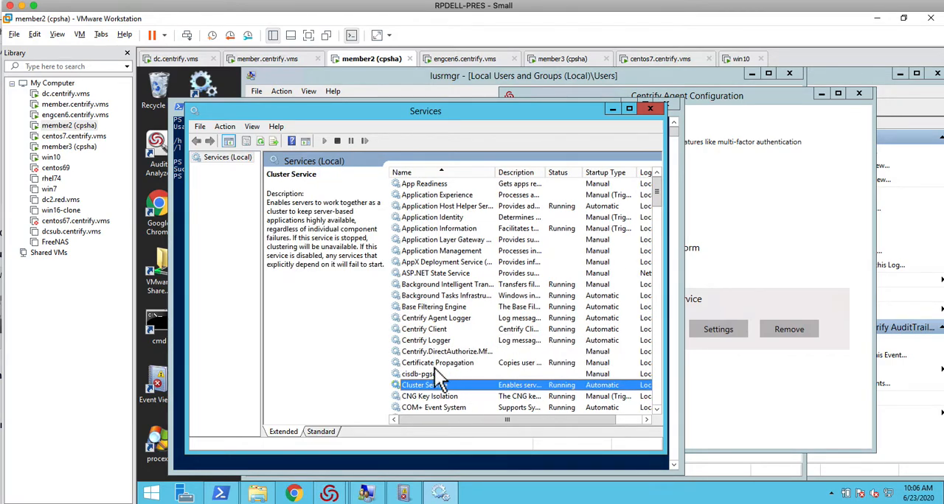
{"action": "right_click", "coordinate": [425, 385]}
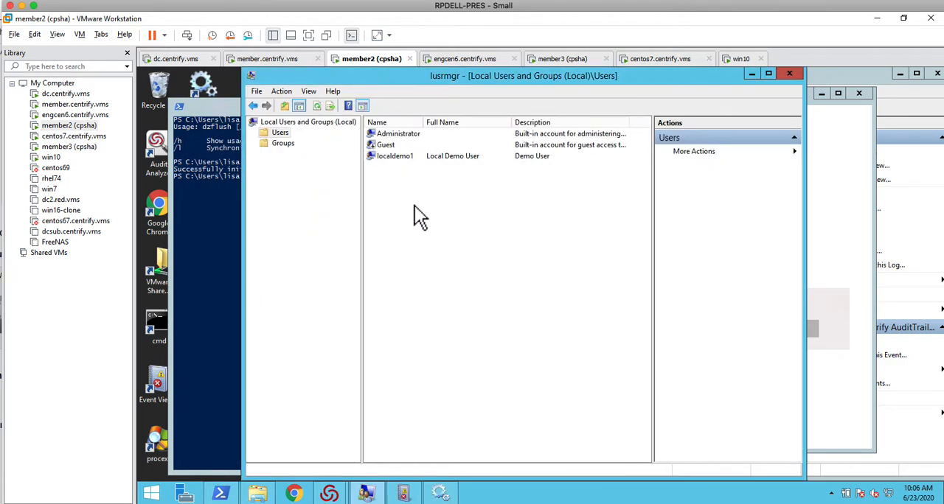
{"action": "mouse_move", "coordinate": [431, 250]}
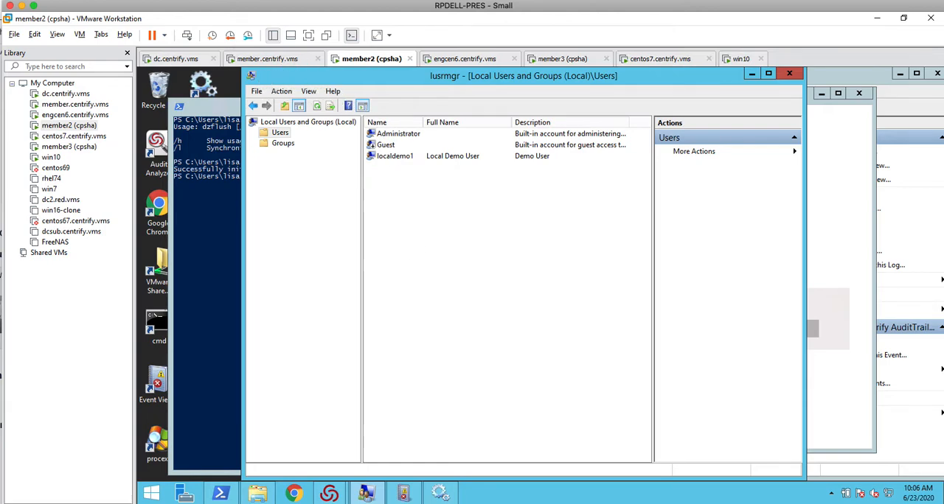
{"action": "mouse_move", "coordinate": [325, 356]}
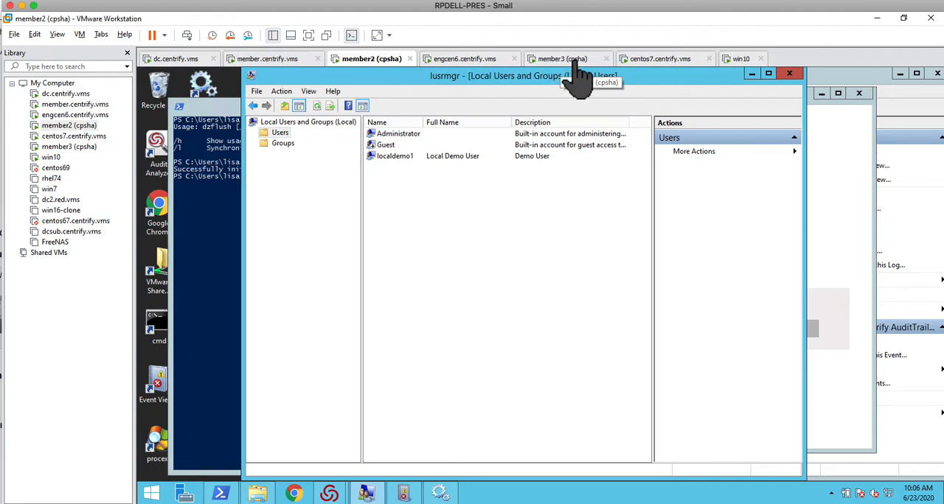
Sign in to member3 with the password and the Centrify security question answer
{"action": "left_click", "coordinate": [566, 59]}
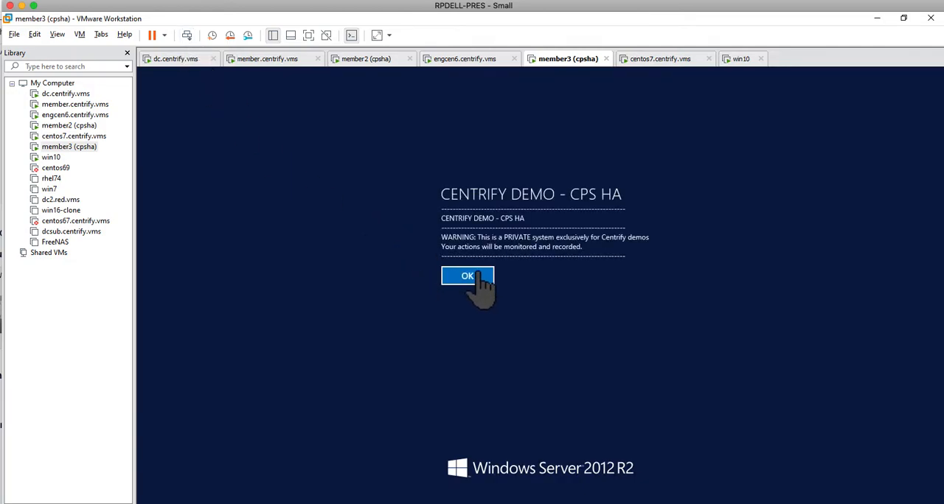
{"action": "left_click", "coordinate": [466, 276]}
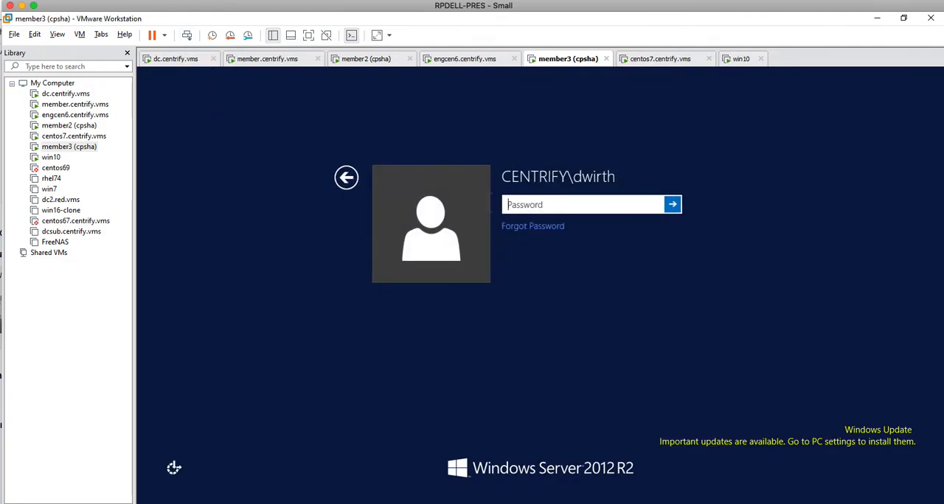
{"action": "type", "text": "password"}
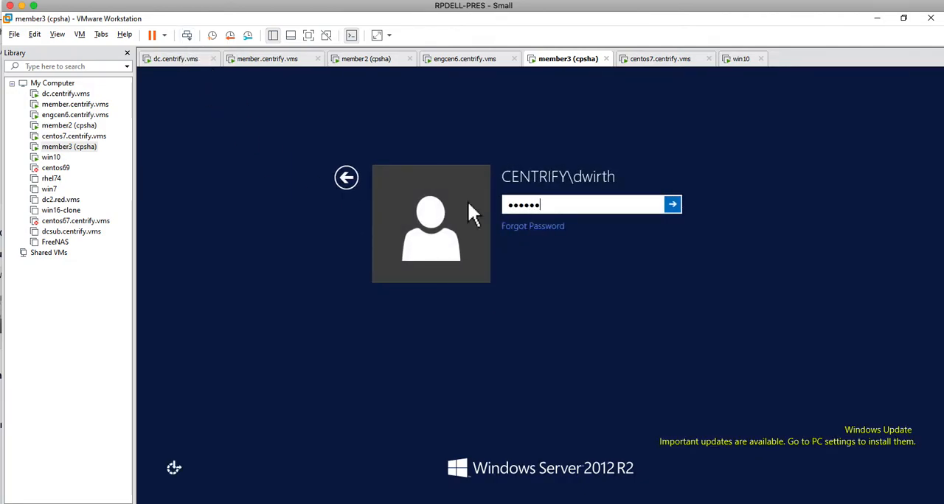
{"action": "left_click", "coordinate": [672, 204]}
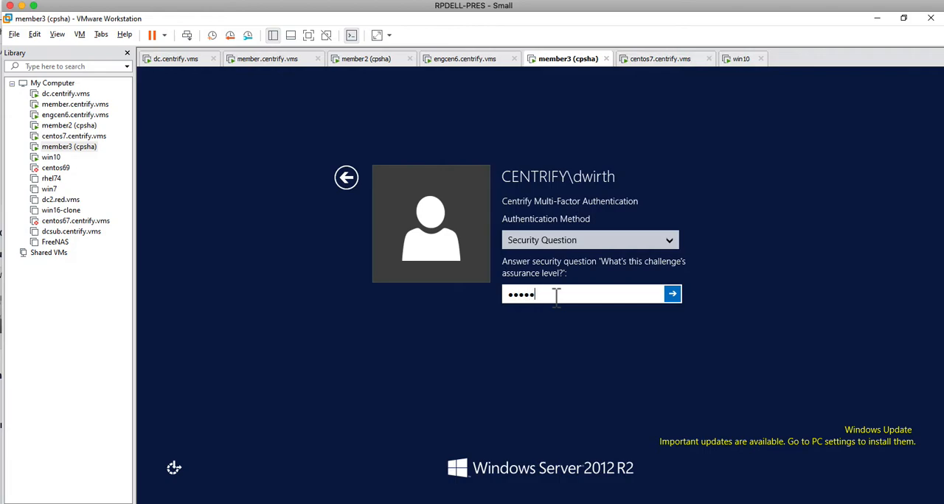
{"action": "left_click", "coordinate": [671, 293]}
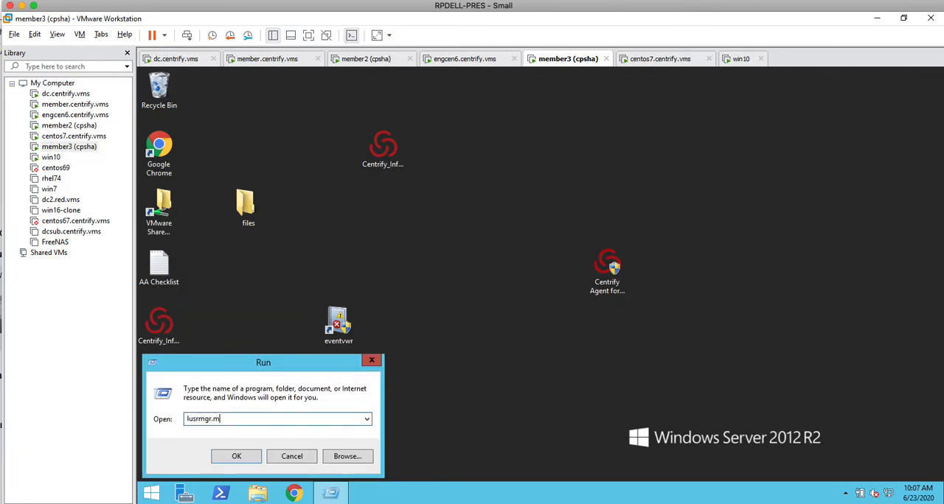
Launch lusrmgr.msc to list member3's local users, including CLIUSR
{"action": "left_click", "coordinate": [236, 456]}
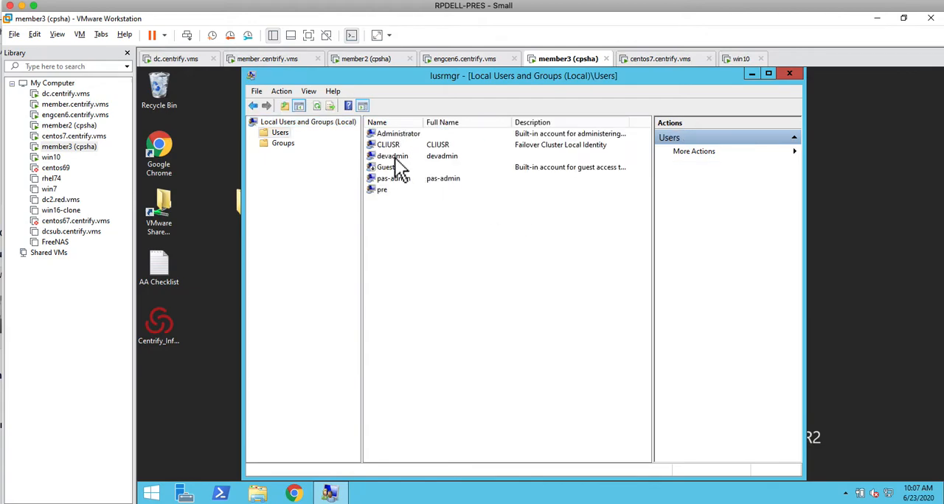
{"action": "mouse_move", "coordinate": [519, 167]}
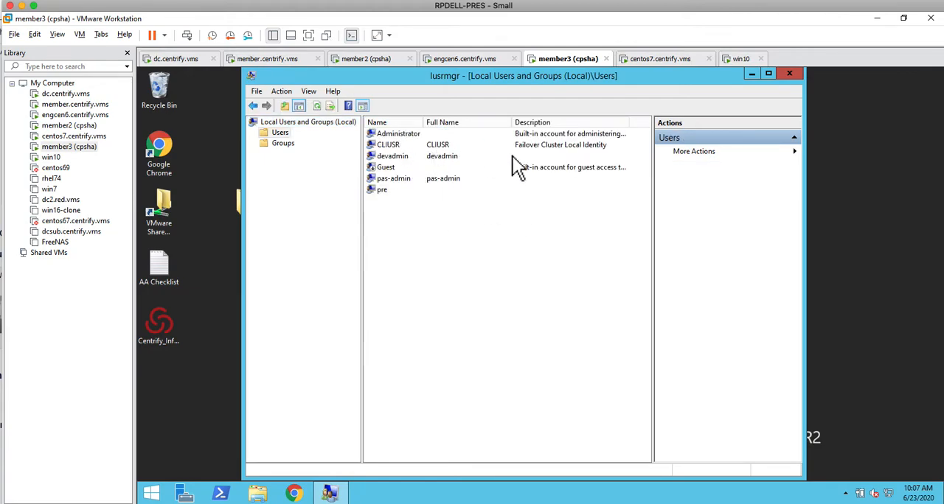
Check CLIUSR's properties, then add user CLIUSR to the zone under MEMBER2's local users
{"action": "double_click", "coordinate": [390, 145]}
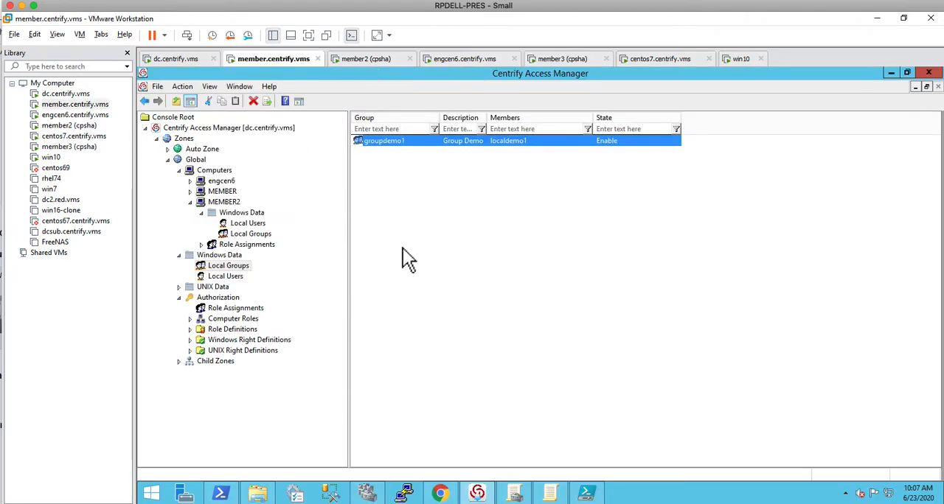
{"action": "left_click", "coordinate": [248, 223]}
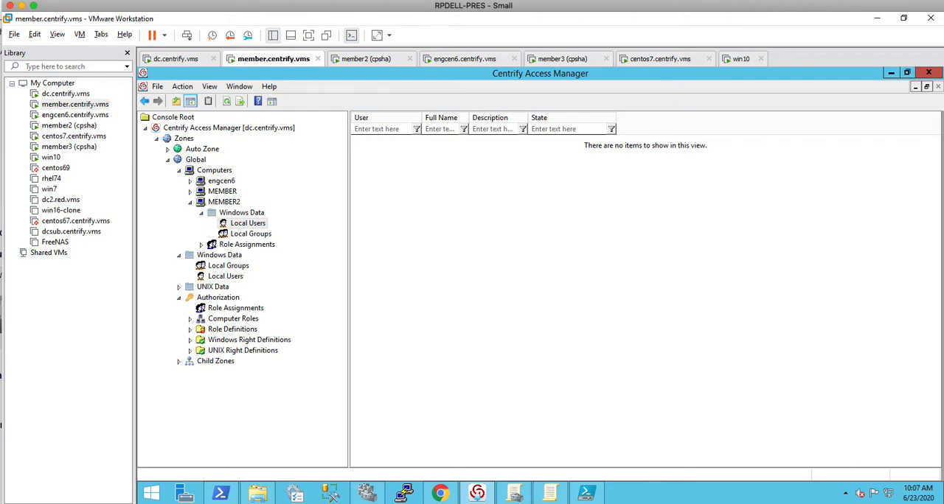
{"action": "mouse_move", "coordinate": [425, 218]}
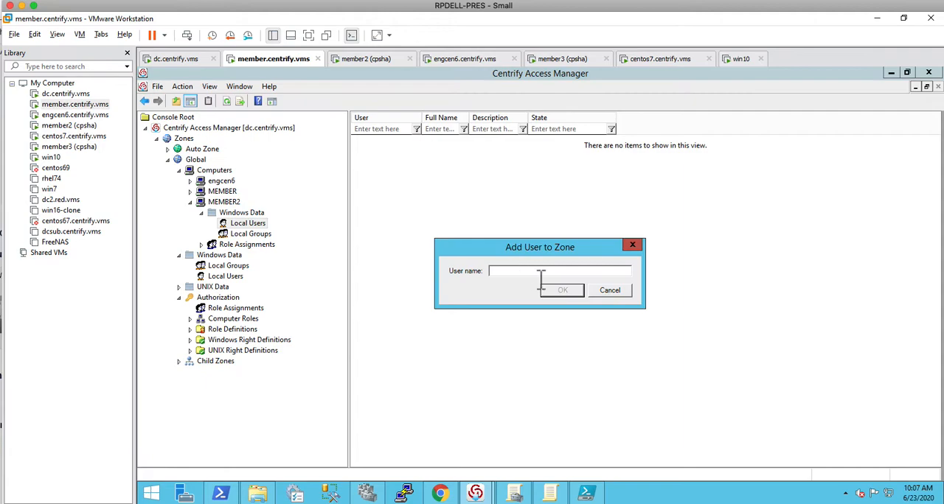
{"action": "type", "text": "CLIU"}
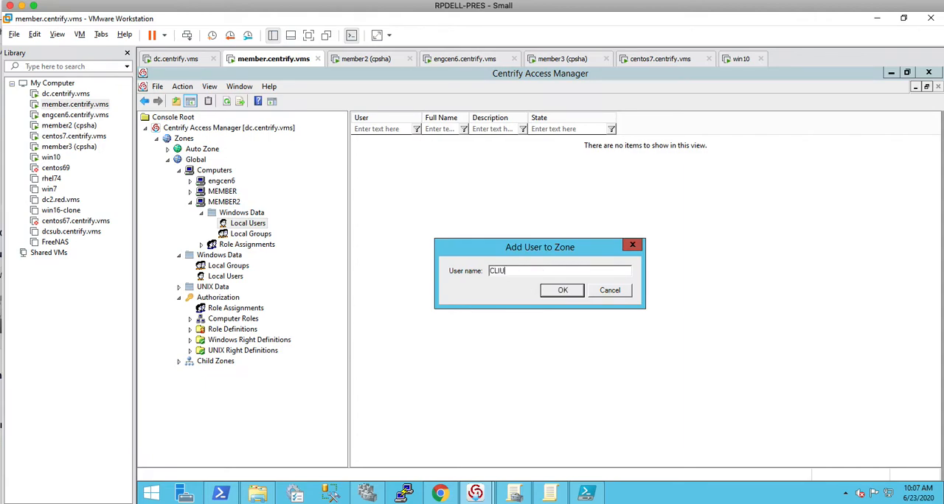
{"action": "left_click", "coordinate": [562, 289]}
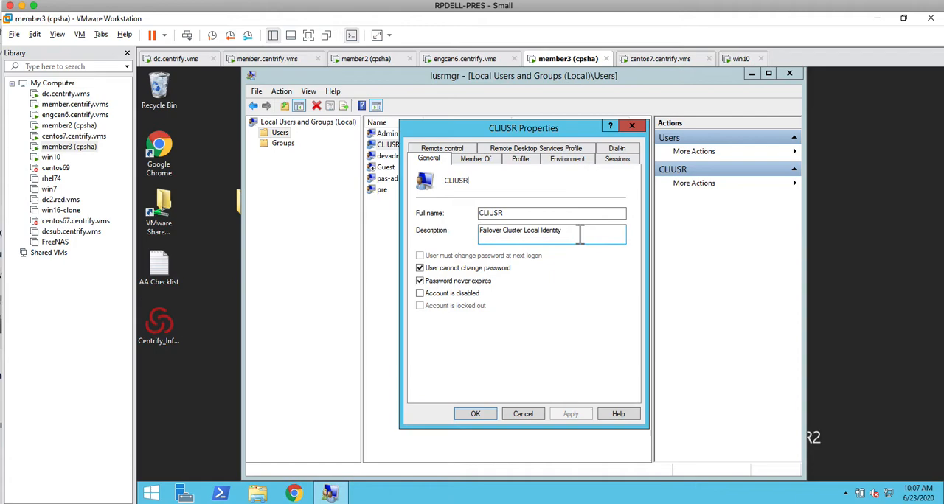
Fill in full name CLIUSR, description Failover Cluster Local Identity, state Enable and password never expires
{"action": "triple_click", "coordinate": [519, 230]}
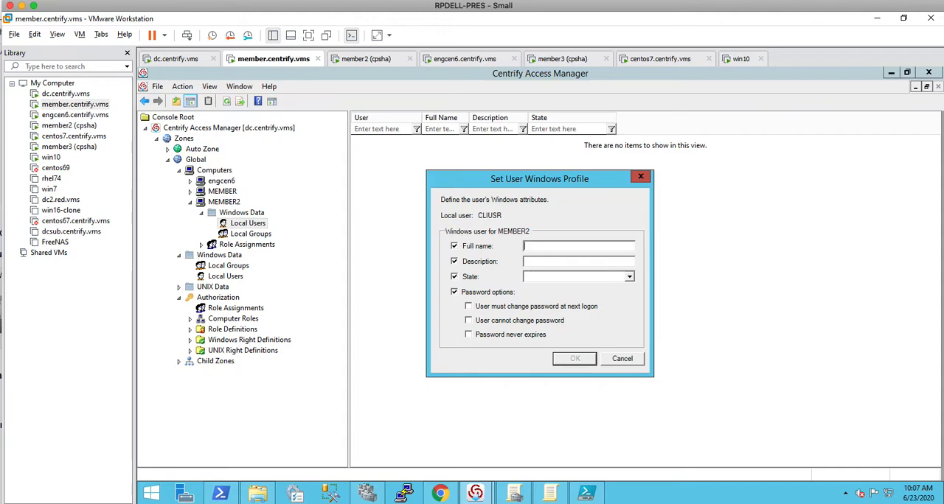
{"action": "type", "text": "CL"}
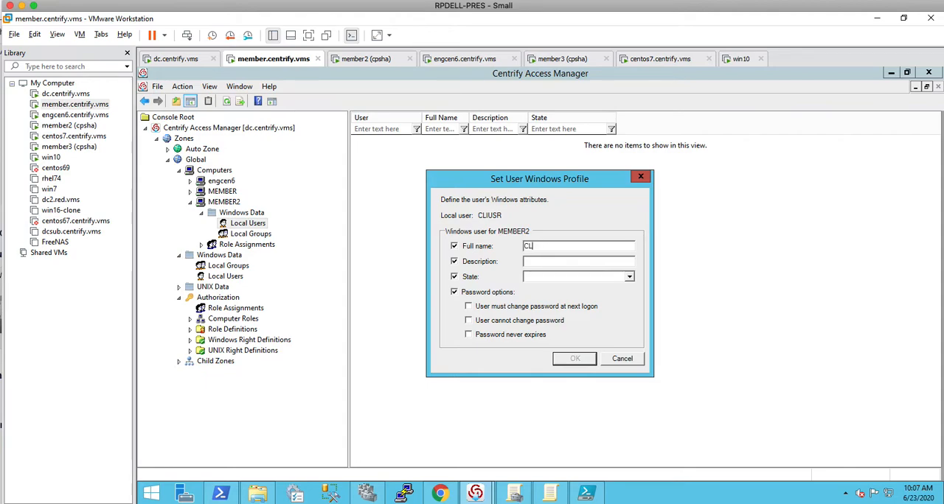
{"action": "type", "text": "IUSR"}
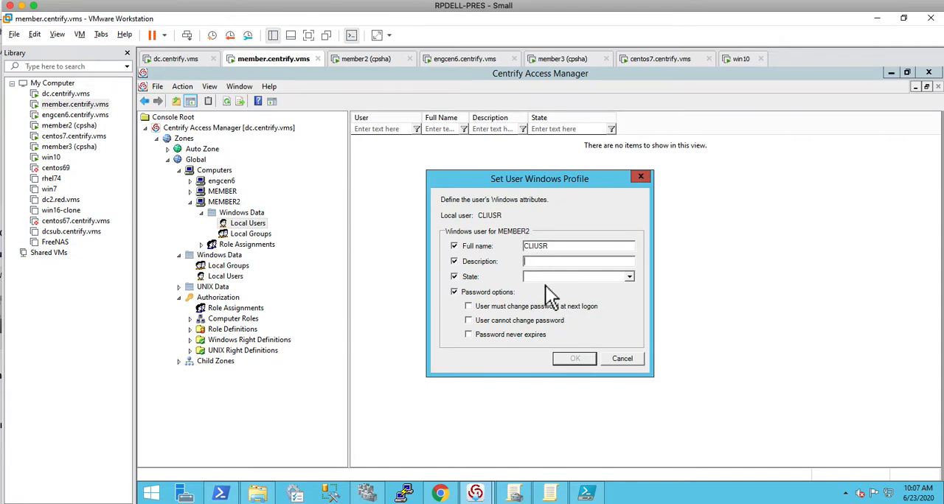
{"action": "type", "text": "Failover Cluster Local Identity"}
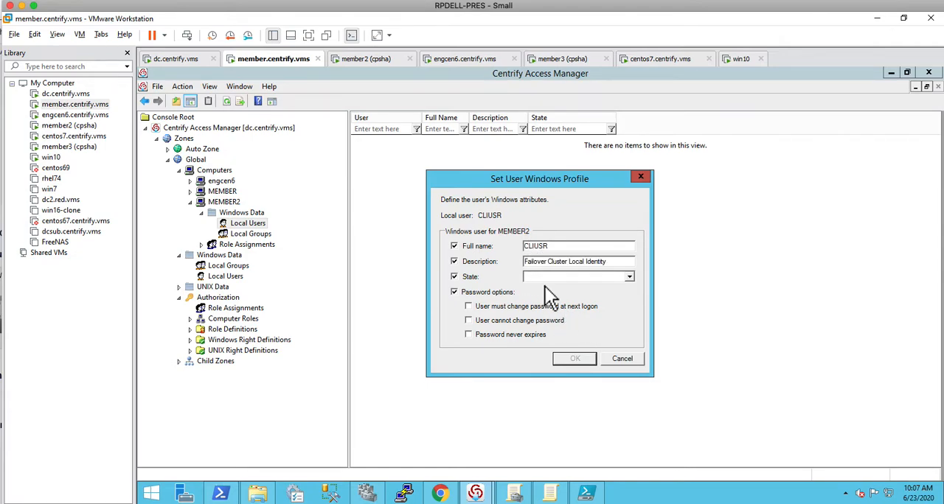
{"action": "left_click", "coordinate": [629, 278]}
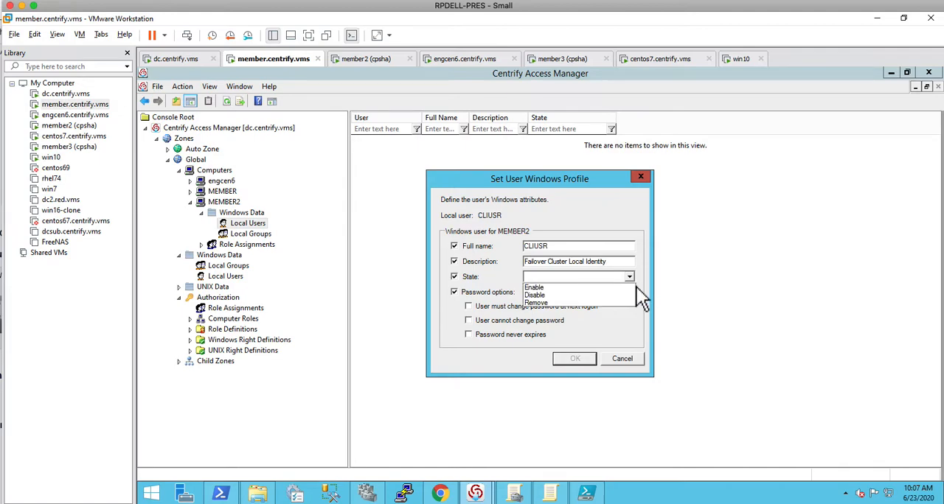
{"action": "left_click", "coordinate": [534, 286]}
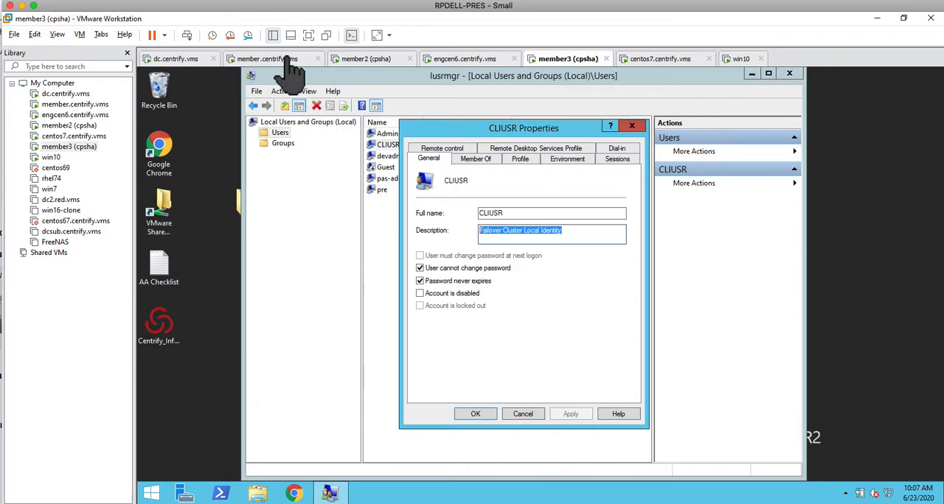
{"action": "left_click", "coordinate": [273, 59]}
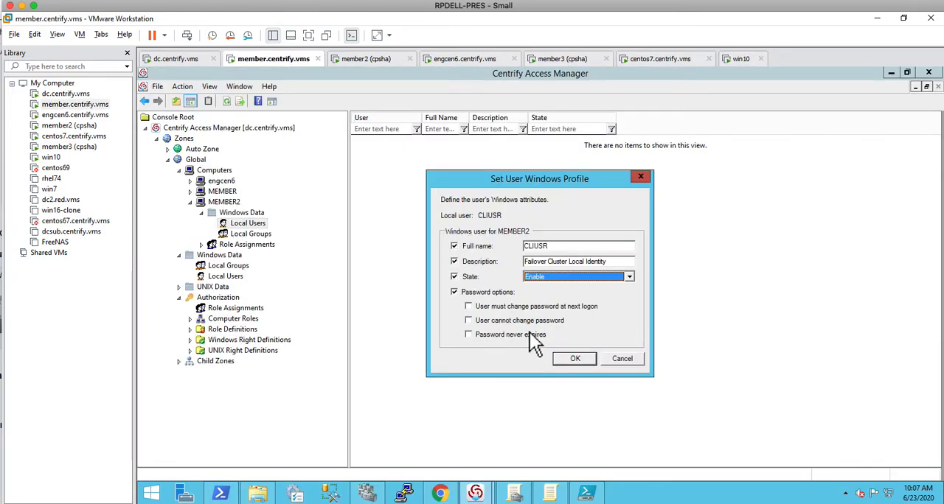
{"action": "left_click", "coordinate": [469, 334]}
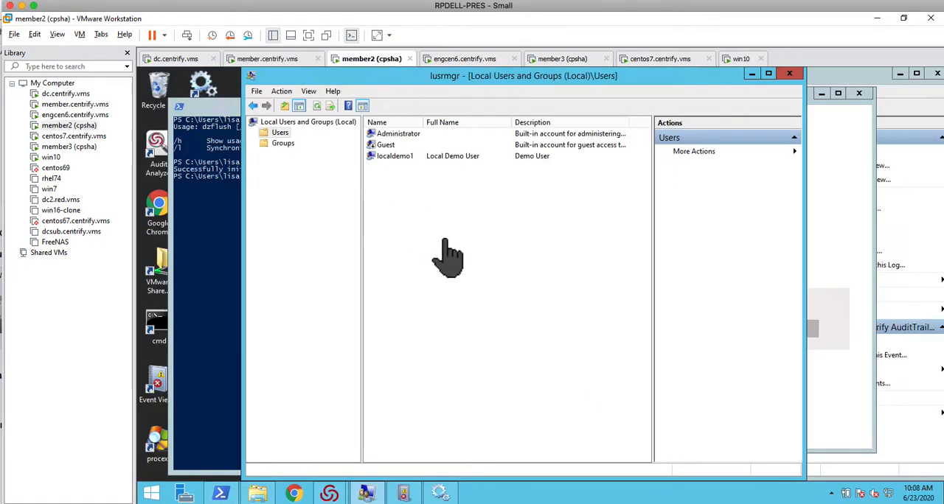
Save the CLIUSR Windows profile so it lists under MEMBER2's local users
{"action": "right_click", "coordinate": [448, 258]}
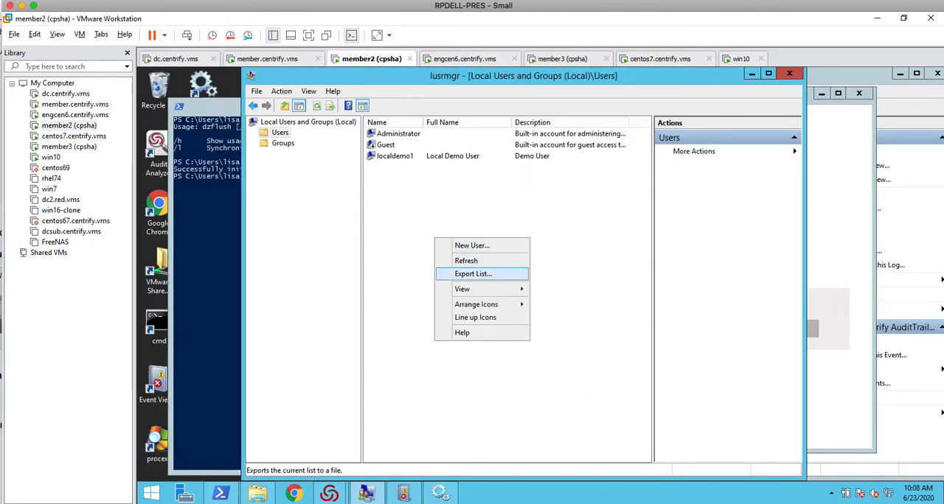
{"action": "left_click", "coordinate": [466, 260]}
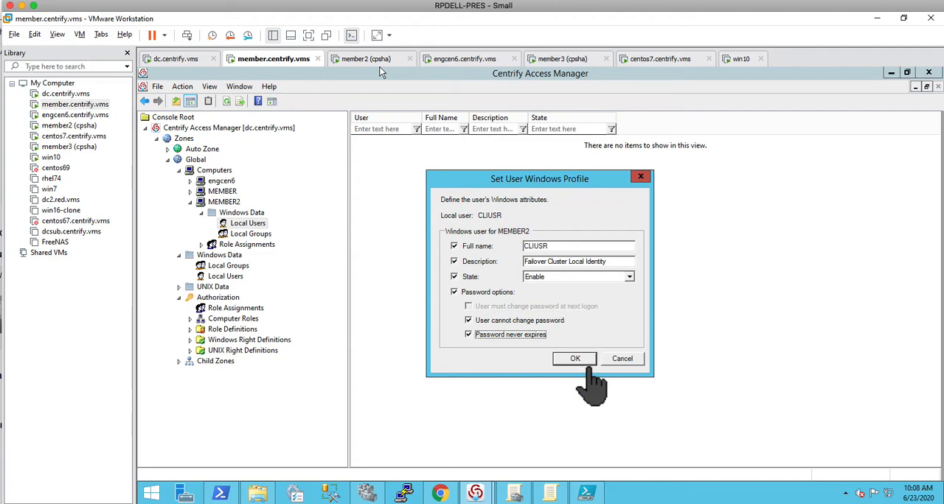
{"action": "mouse_move", "coordinate": [593, 377]}
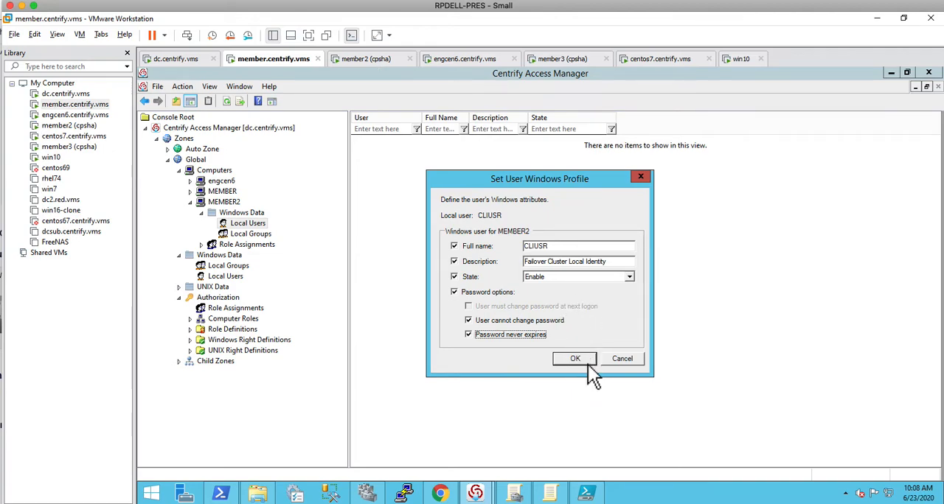
{"action": "left_click", "coordinate": [575, 359]}
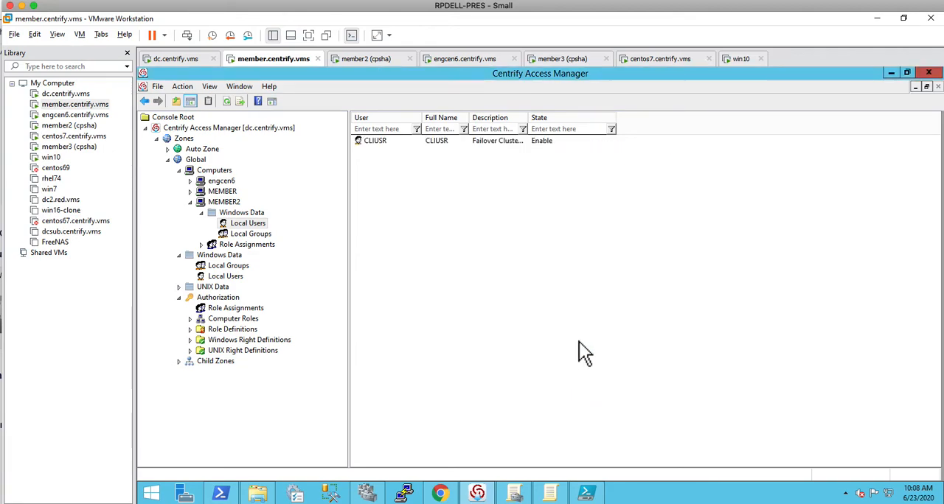
{"action": "left_click", "coordinate": [372, 59]}
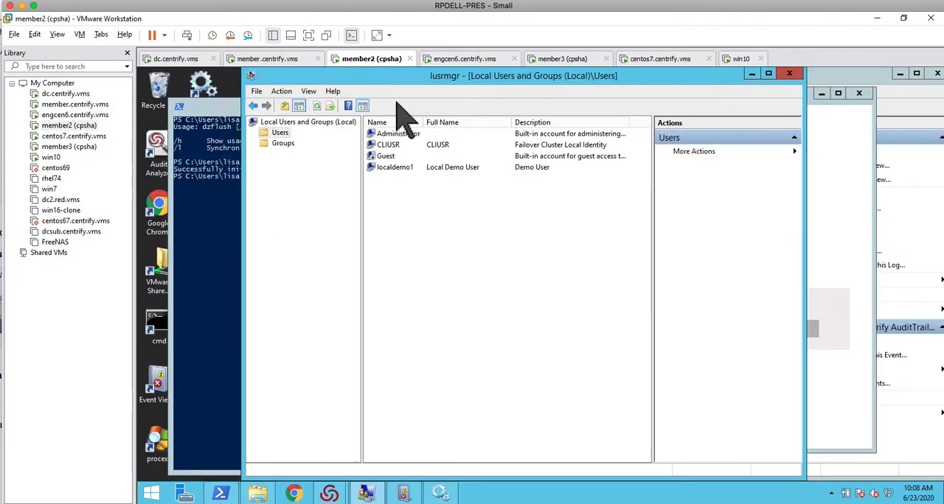
{"action": "mouse_move", "coordinate": [428, 294]}
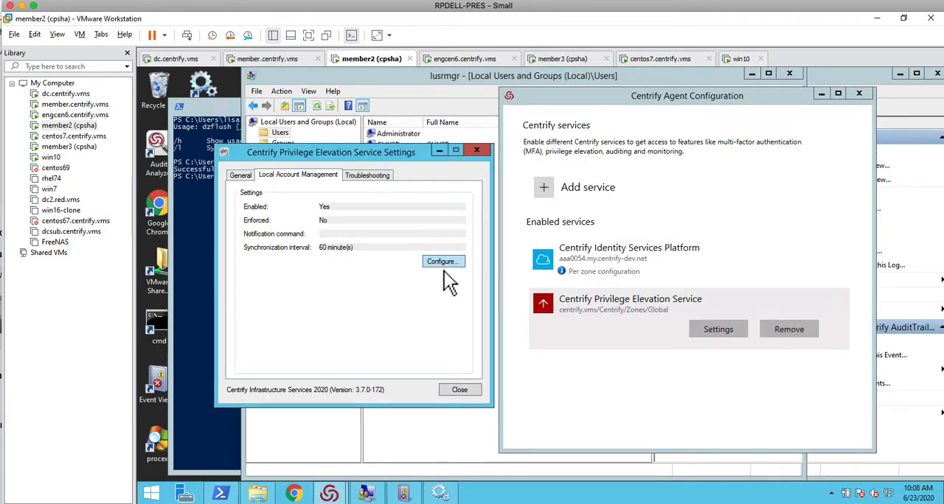
{"action": "left_click", "coordinate": [443, 261]}
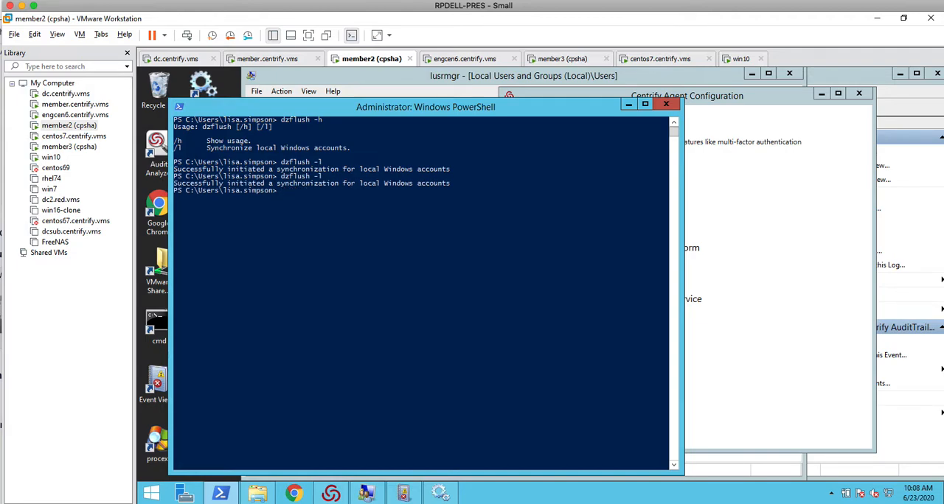
{"action": "right_click", "coordinate": [480, 244]}
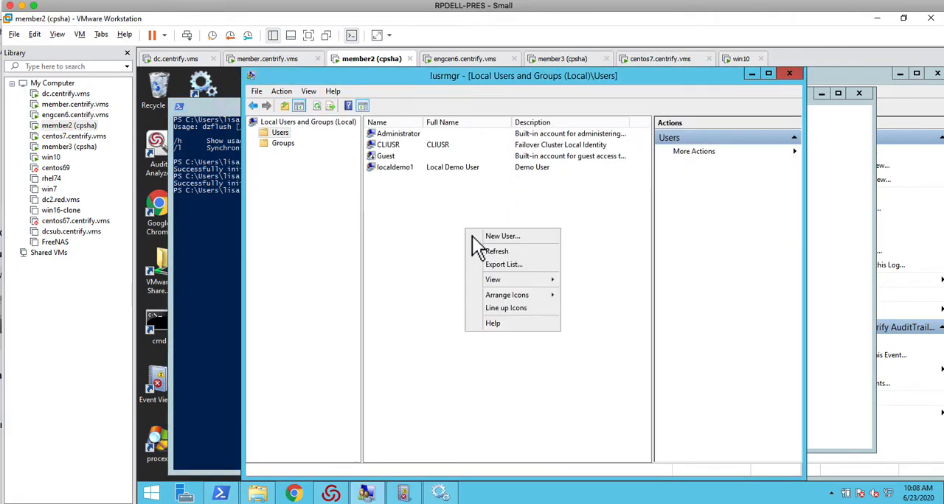
{"action": "left_click", "coordinate": [522, 258]}
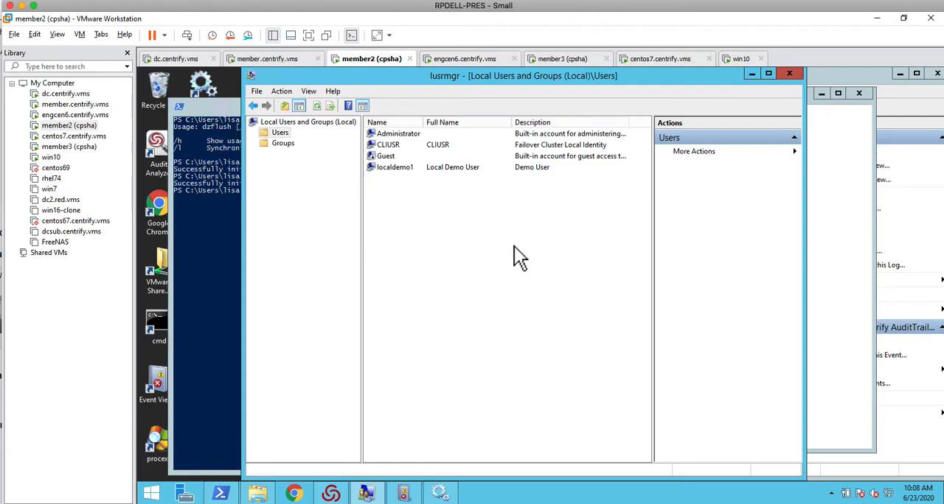
{"action": "mouse_move", "coordinate": [295, 81]}
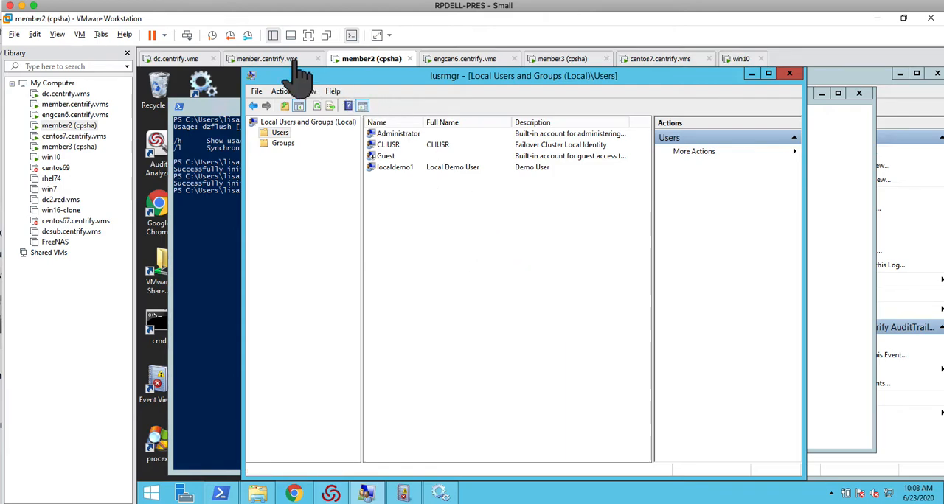
Move the vault cluster role to node member2 and wait for it to return to Running
{"action": "left_click", "coordinate": [266, 59]}
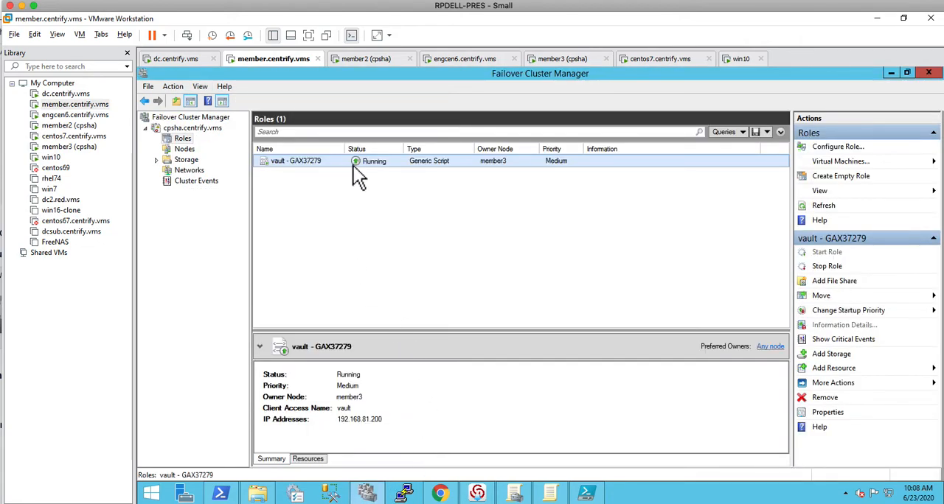
{"action": "right_click", "coordinate": [295, 160]}
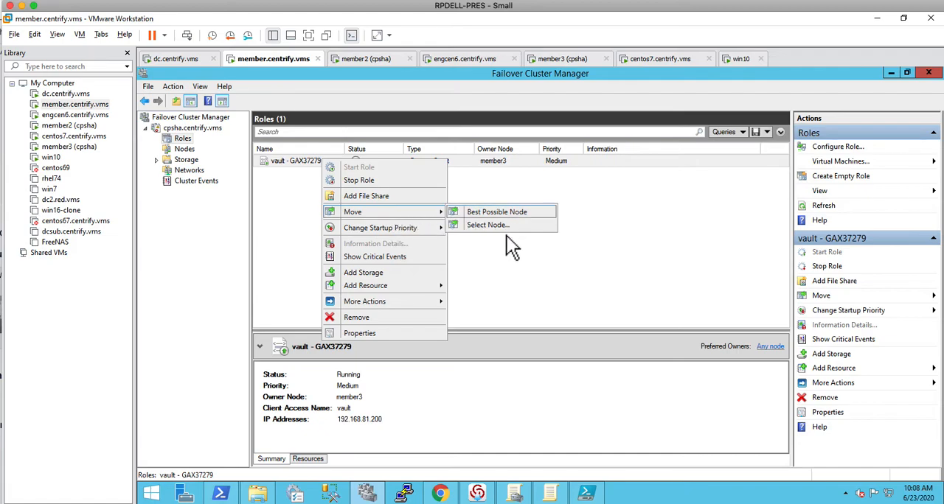
{"action": "left_click", "coordinate": [487, 224]}
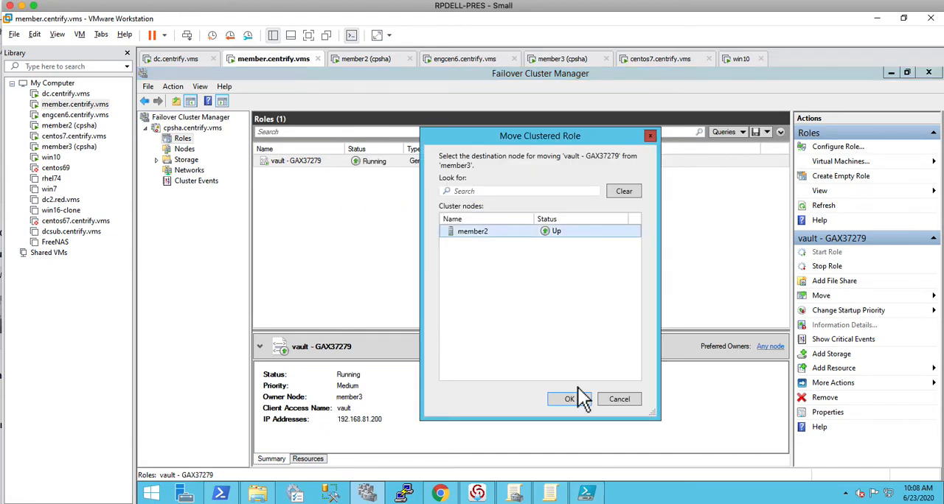
{"action": "left_click", "coordinate": [570, 398]}
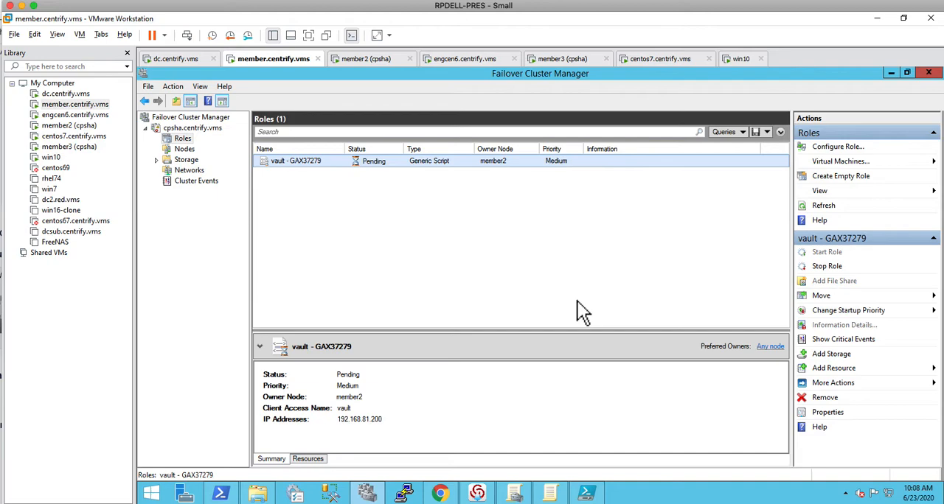
{"action": "mouse_move", "coordinate": [545, 308]}
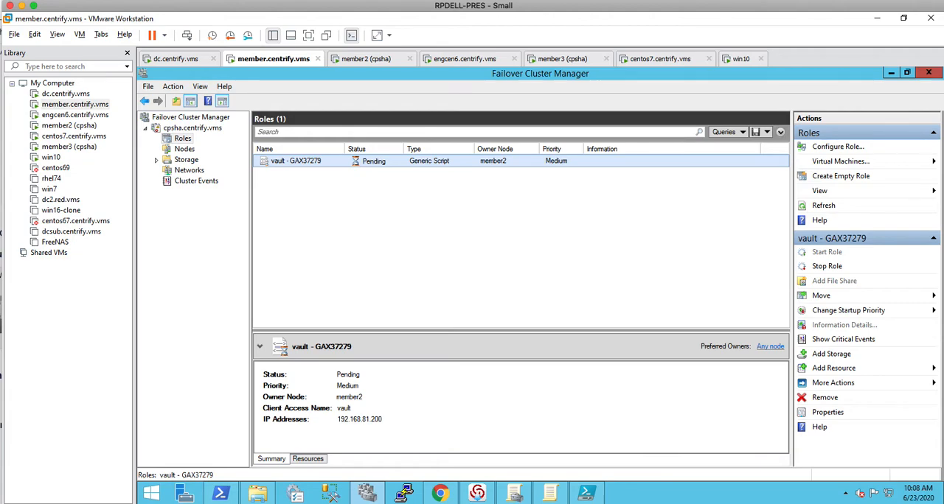
{"action": "left_click", "coordinate": [826, 251]}
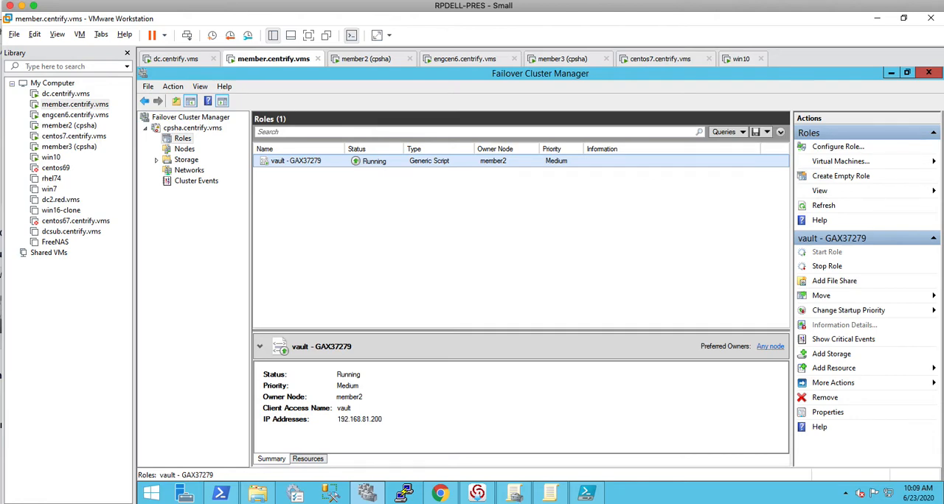
{"action": "mouse_move", "coordinate": [549, 309]}
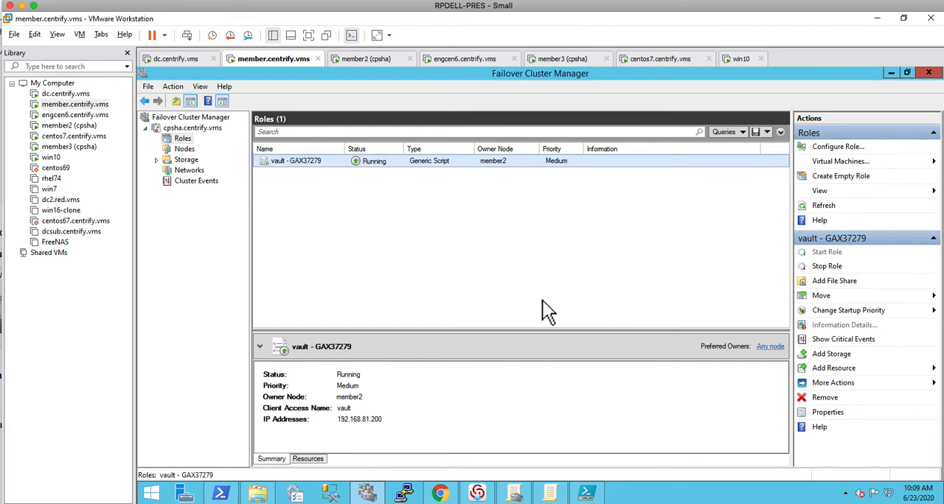
{"action": "mouse_move", "coordinate": [460, 195]}
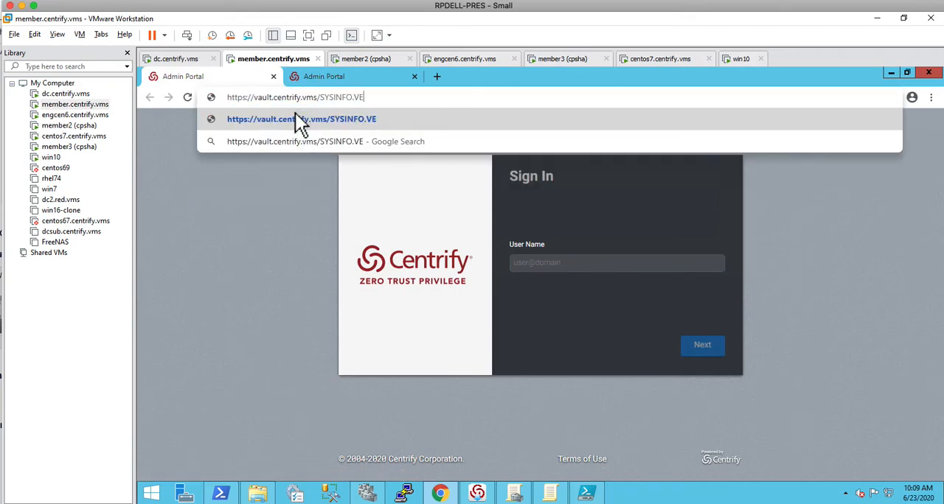
Load vault.centrify.vms/sysinfo/version to confirm the portal answers, then return to sign-in
{"action": "key", "text": "Backspace"}
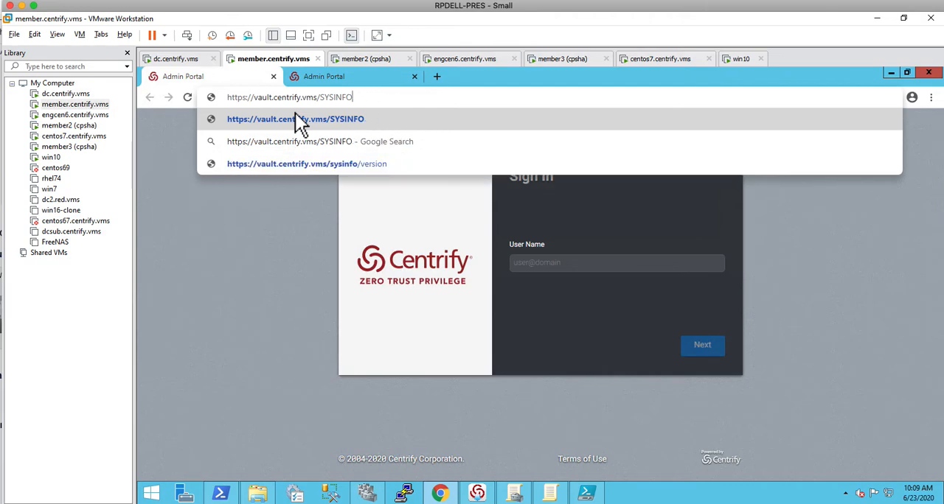
{"action": "type", "text": "/version"}
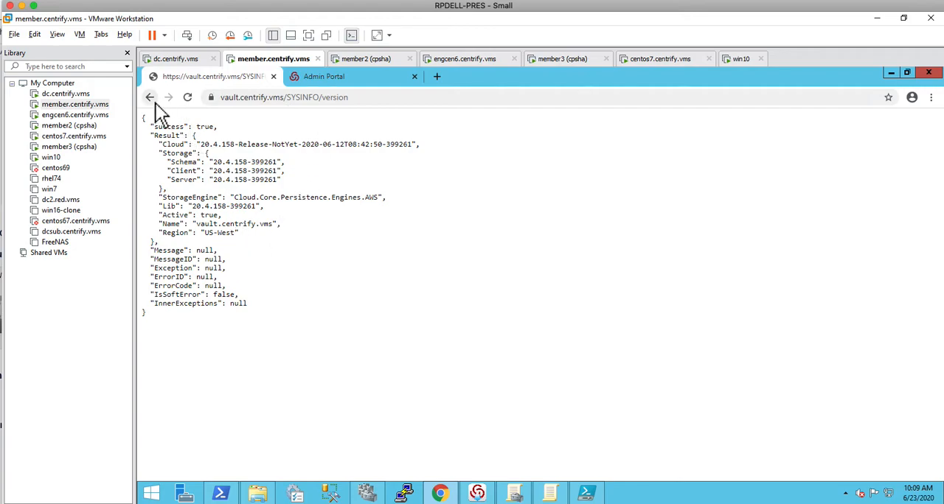
{"action": "left_click", "coordinate": [151, 97]}
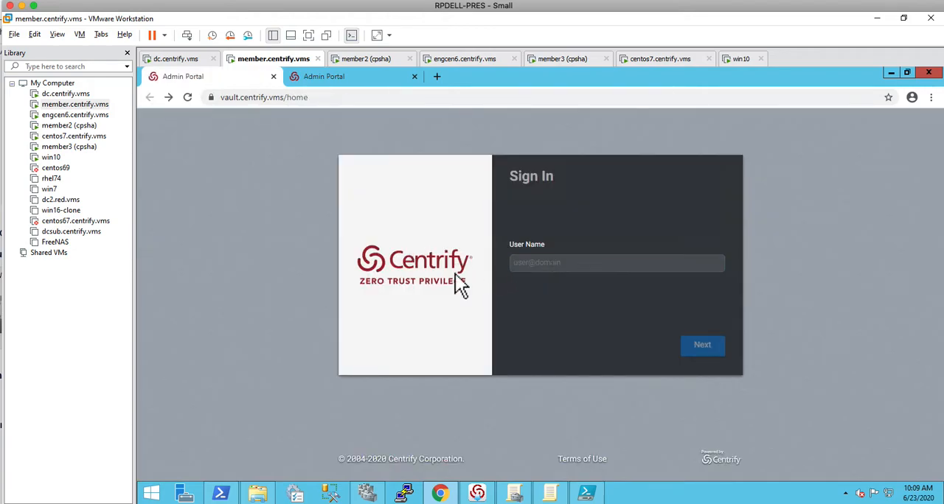
{"action": "mouse_move", "coordinate": [932, 330]}
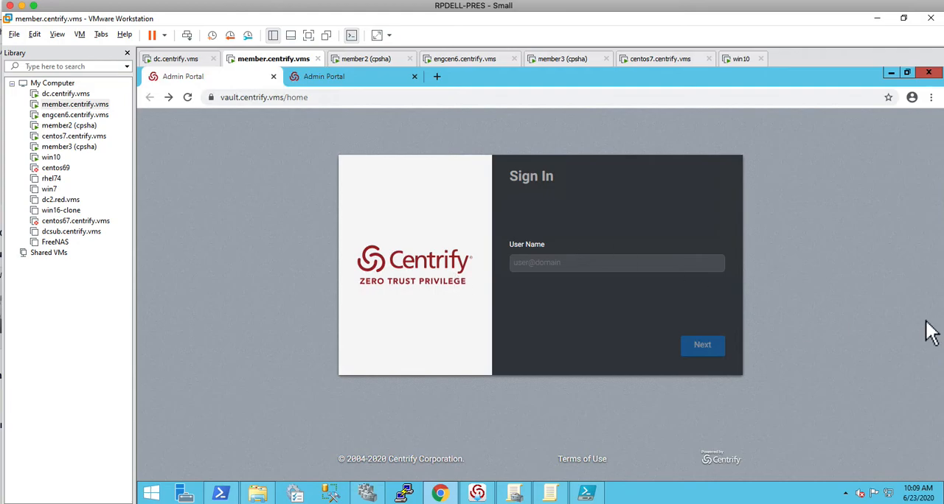
Sign in to the vault portal with the user name and password to reach Dashboards
{"action": "type", "text": "dwir"}
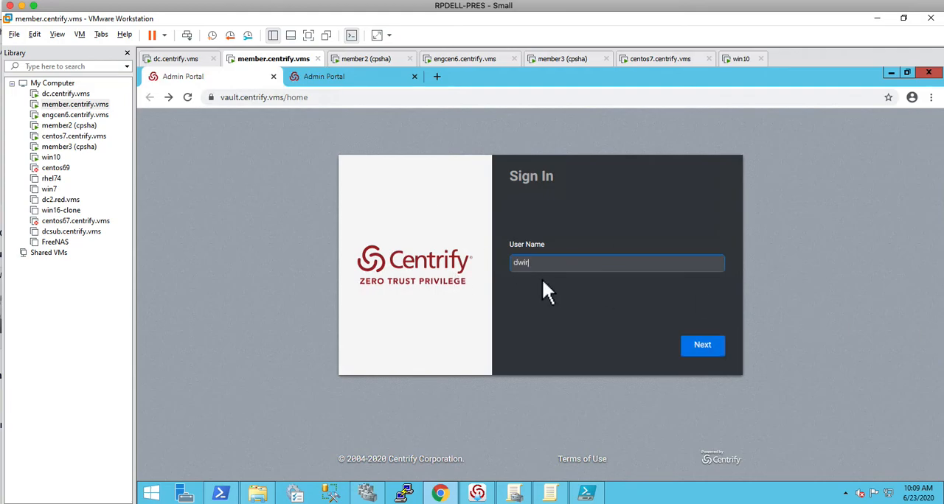
{"action": "left_click", "coordinate": [702, 345]}
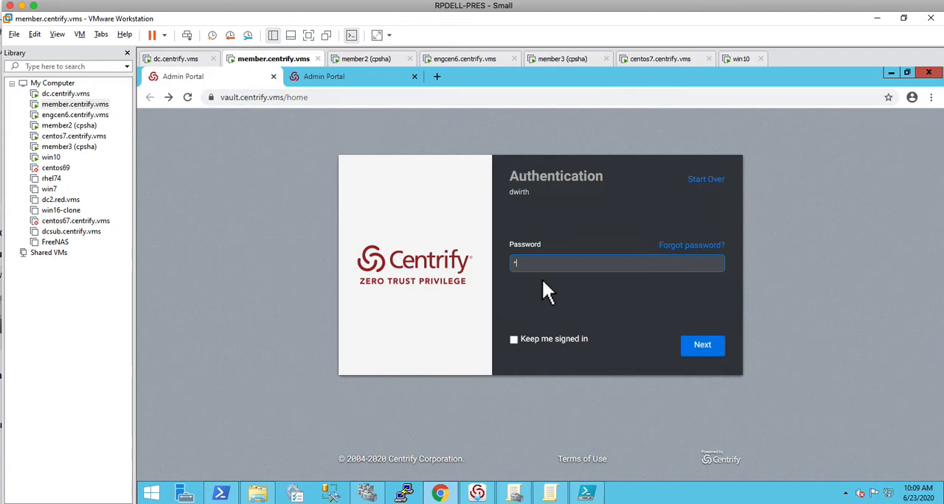
{"action": "left_click", "coordinate": [702, 345]}
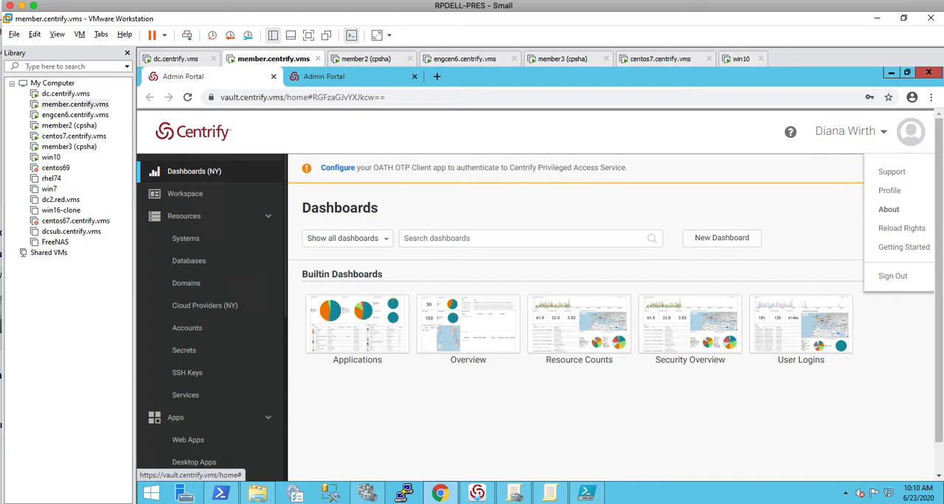
{"action": "left_click", "coordinate": [888, 209]}
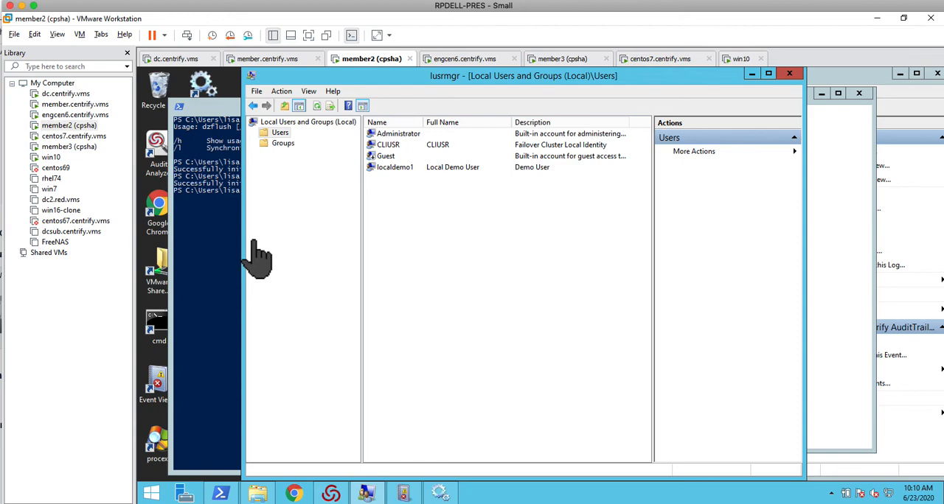
{"action": "mouse_move", "coordinate": [445, 167]}
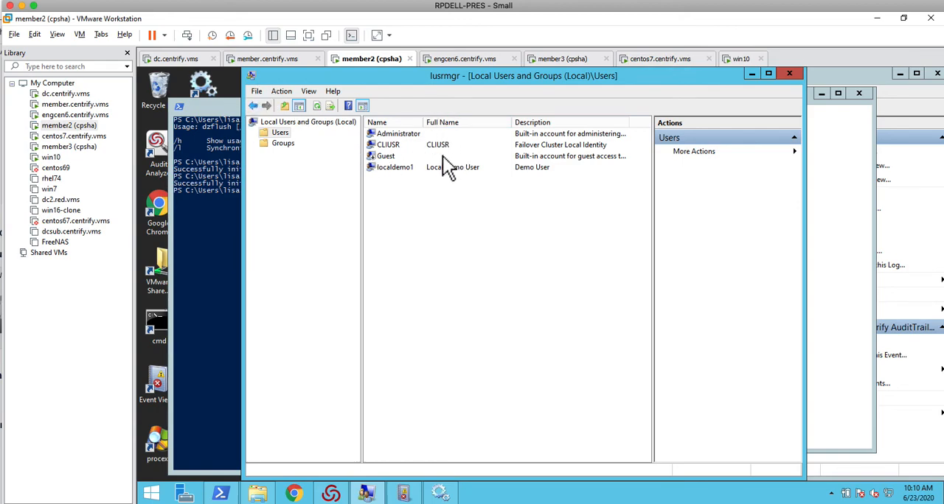
{"action": "mouse_move", "coordinate": [421, 224]}
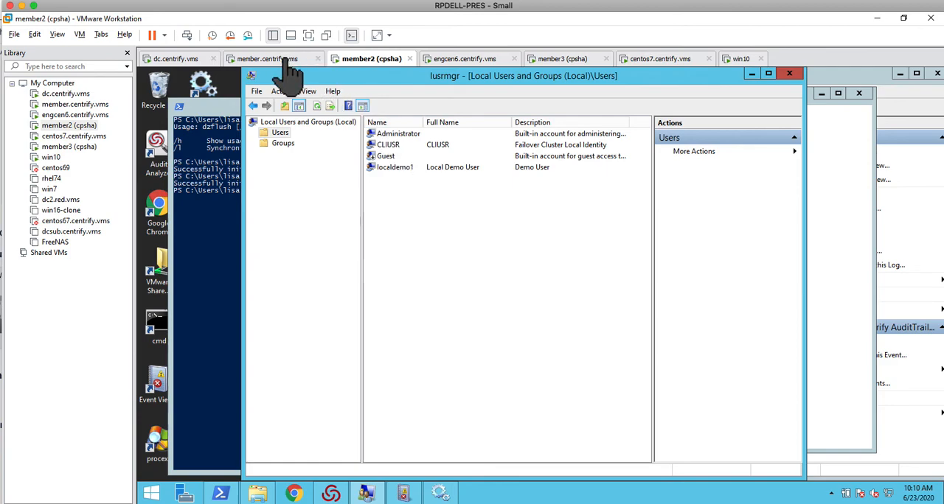
Expand Global > Computers > MEMBER2 on the dc, then view the portal About dialog naming MEMBER2
{"action": "left_click", "coordinate": [178, 59]}
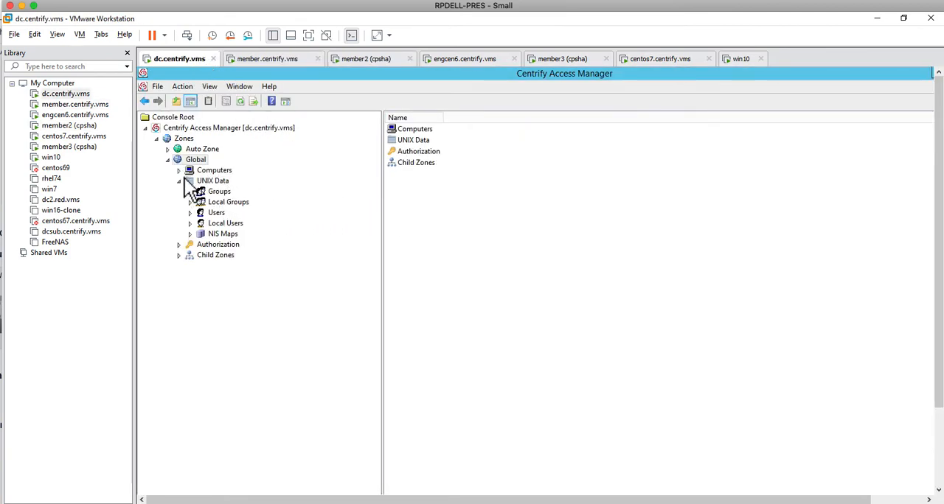
{"action": "left_click", "coordinate": [178, 169]}
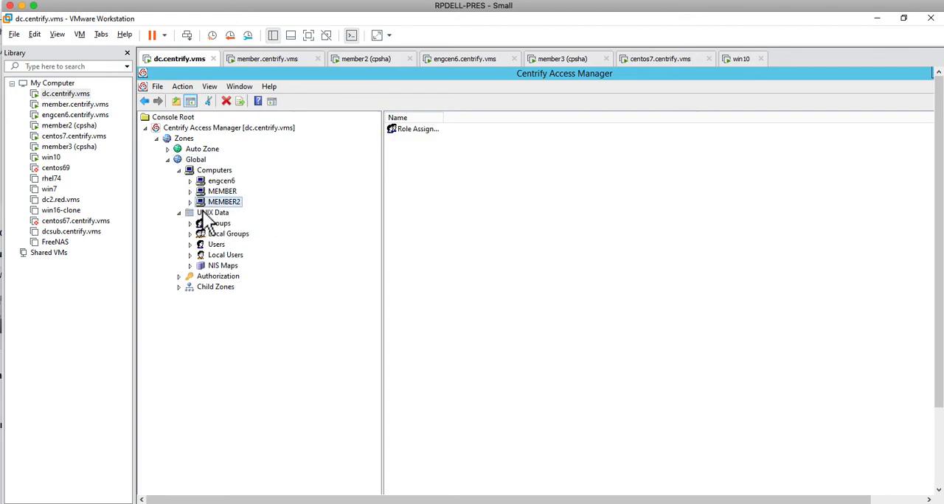
{"action": "left_click", "coordinate": [189, 200]}
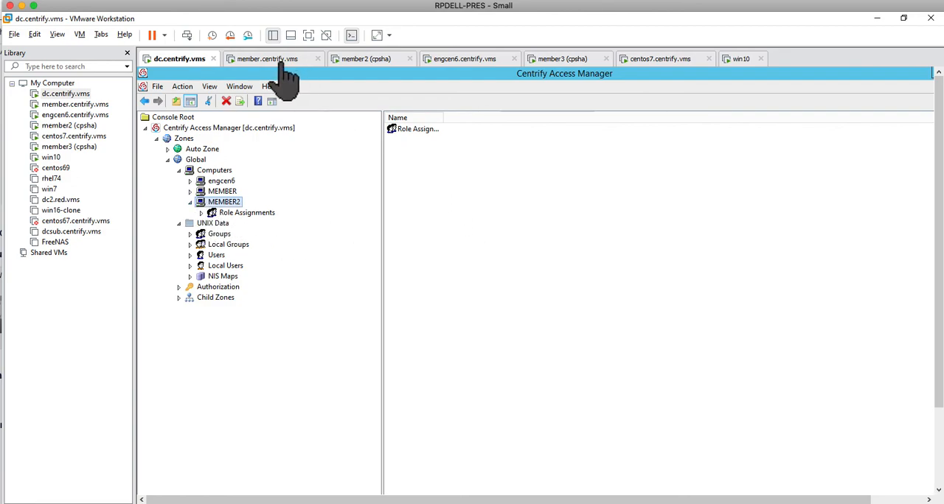
{"action": "left_click", "coordinate": [273, 59]}
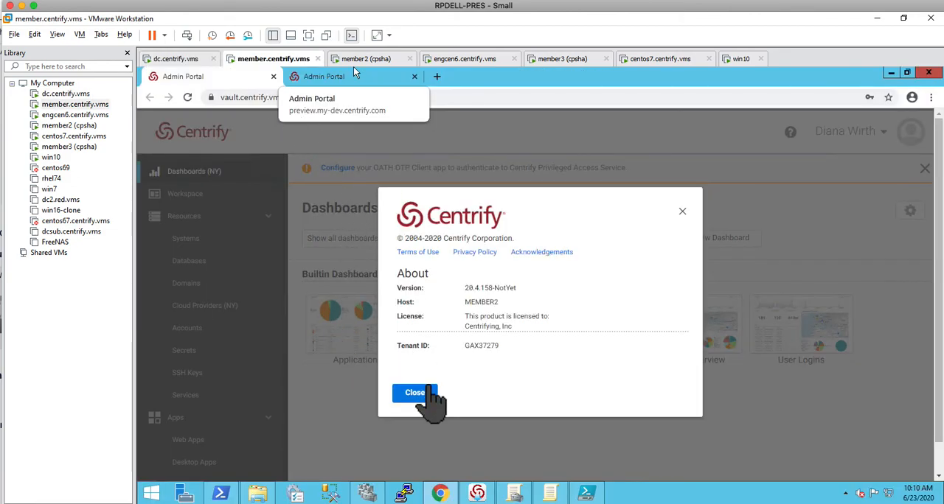